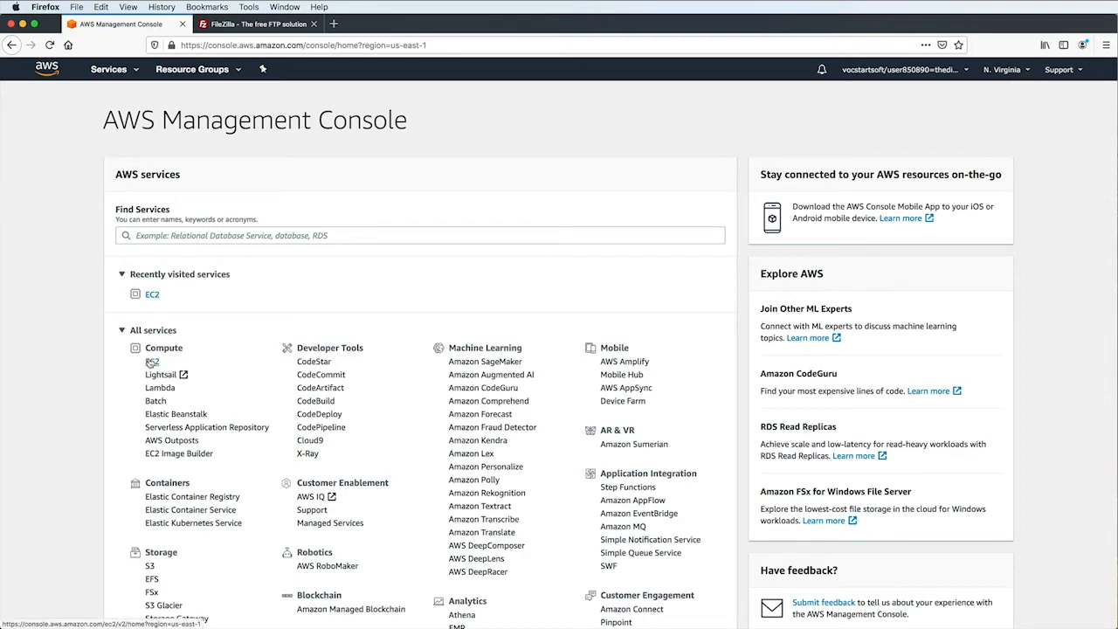
From the EC2 running-instances list, copy the Linux Web Server's public IPv4 address
{"action": "left_click", "coordinate": [152, 294]}
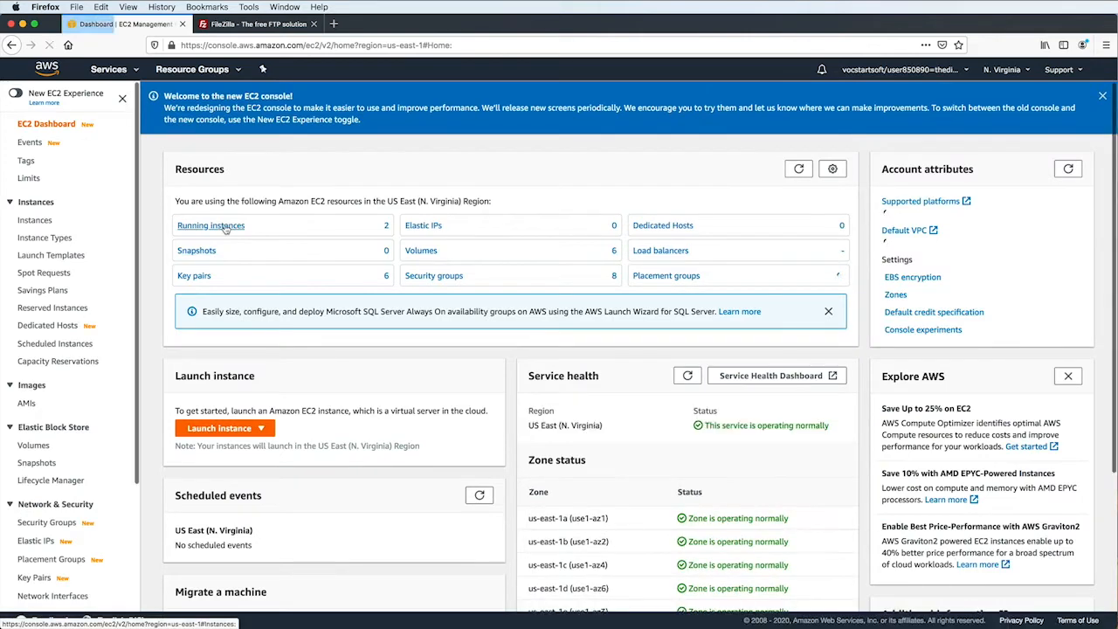
{"action": "left_click", "coordinate": [210, 226]}
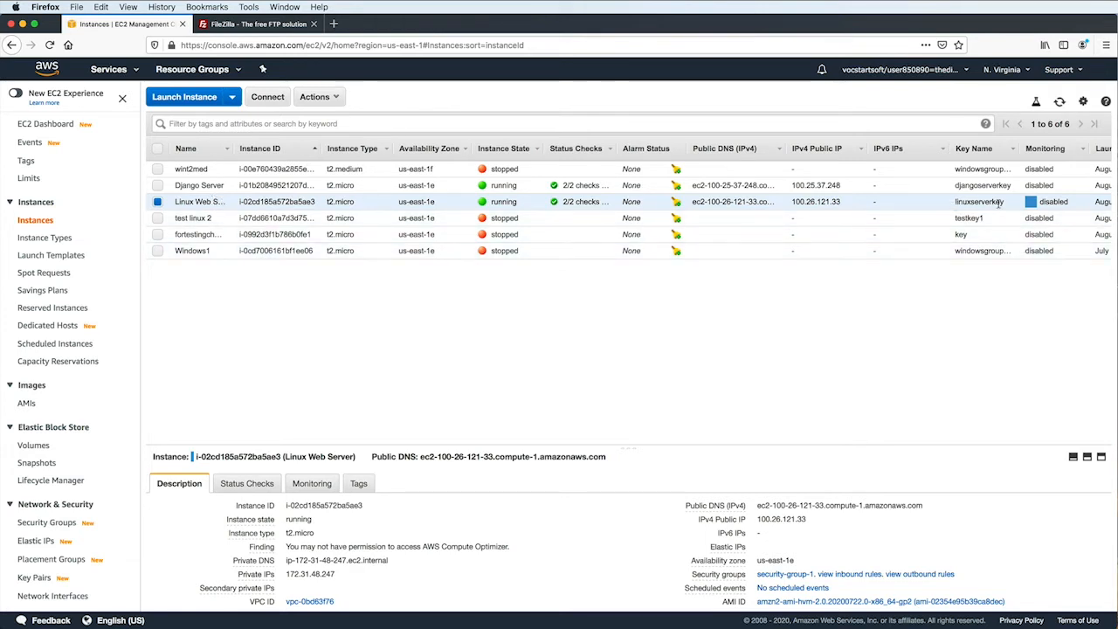
{"action": "mouse_move", "coordinate": [1004, 206]}
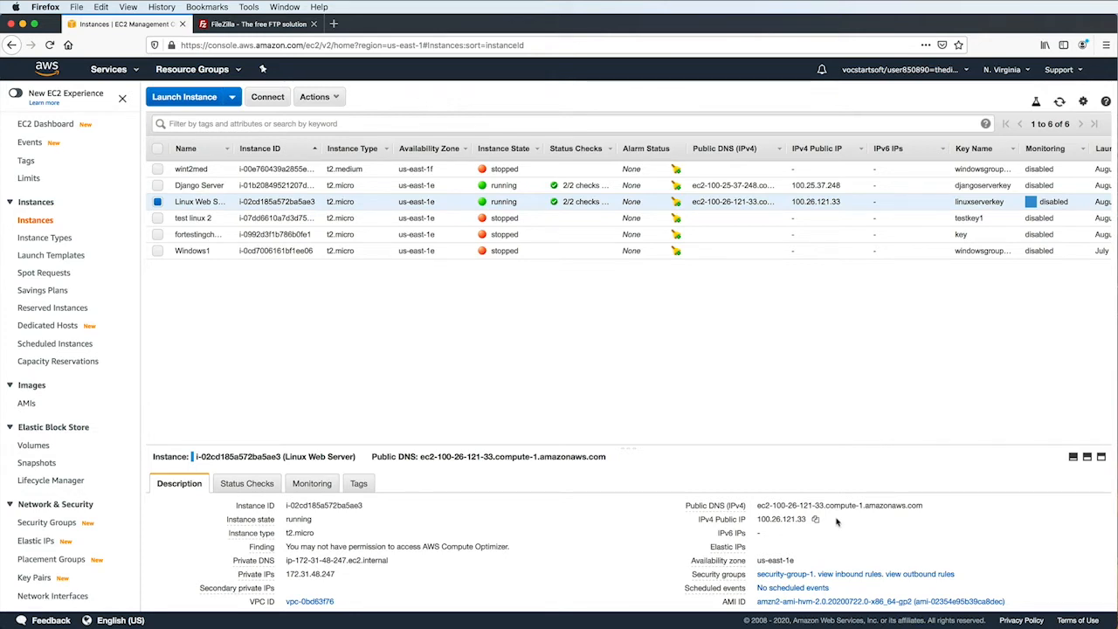
{"action": "left_click", "coordinate": [814, 519]}
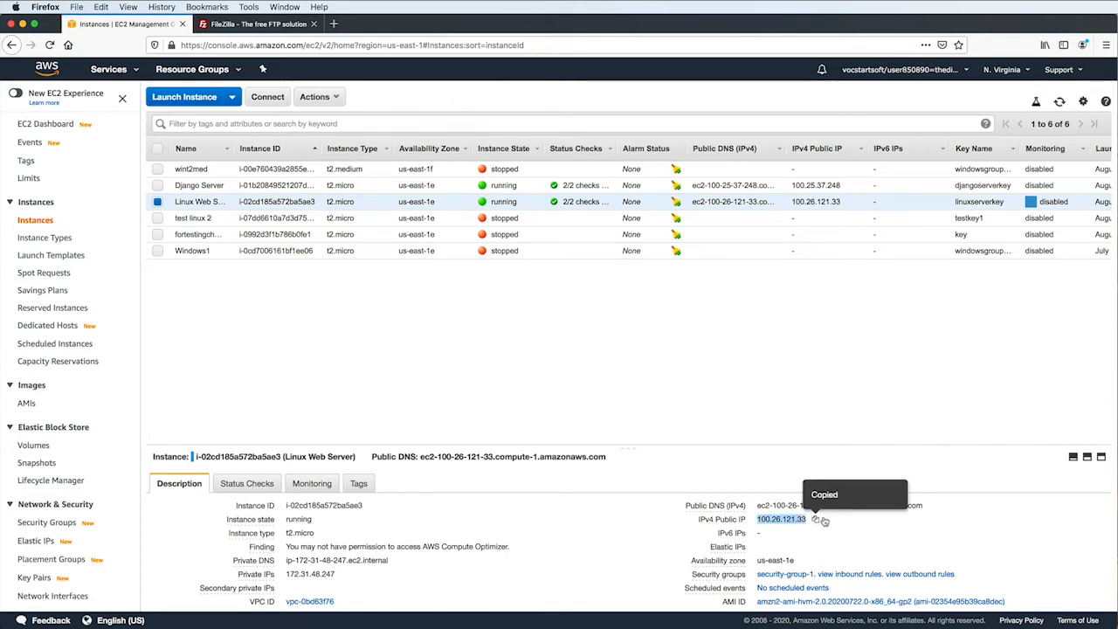
{"action": "mouse_move", "coordinate": [891, 523]}
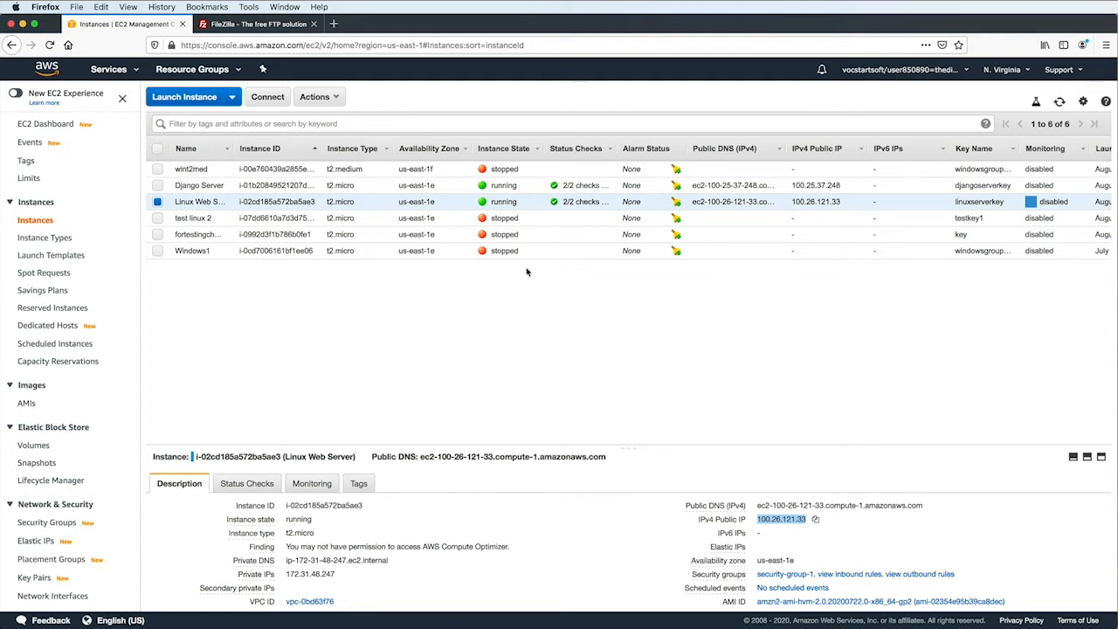
On the FileZilla homepage, choose the Download FileZilla Client option
{"action": "left_click", "coordinate": [255, 25]}
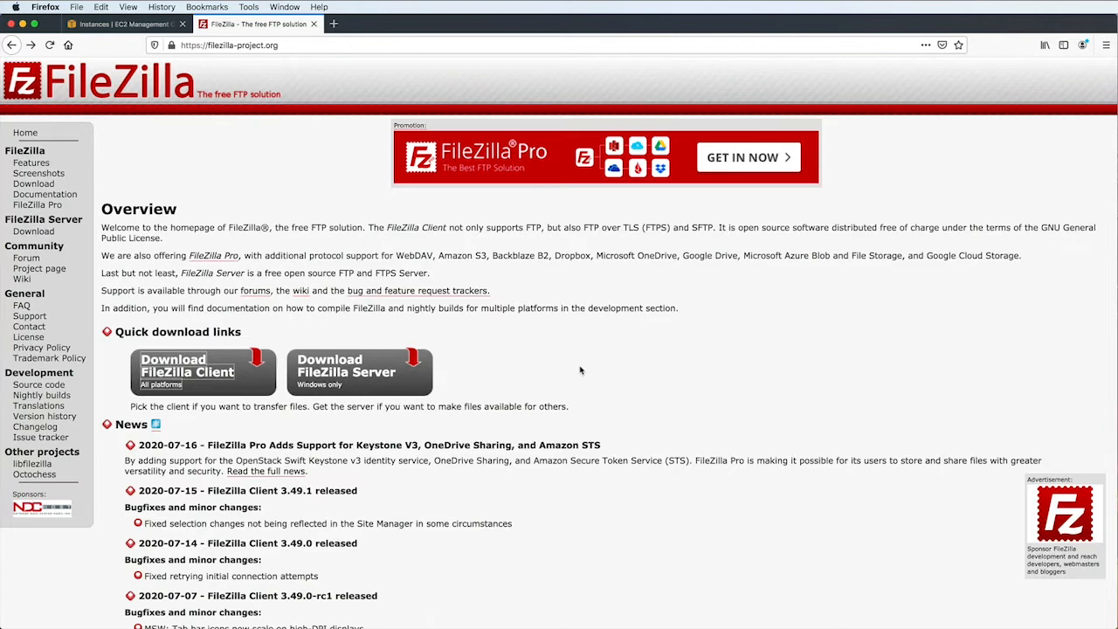
{"action": "mouse_move", "coordinate": [364, 367]}
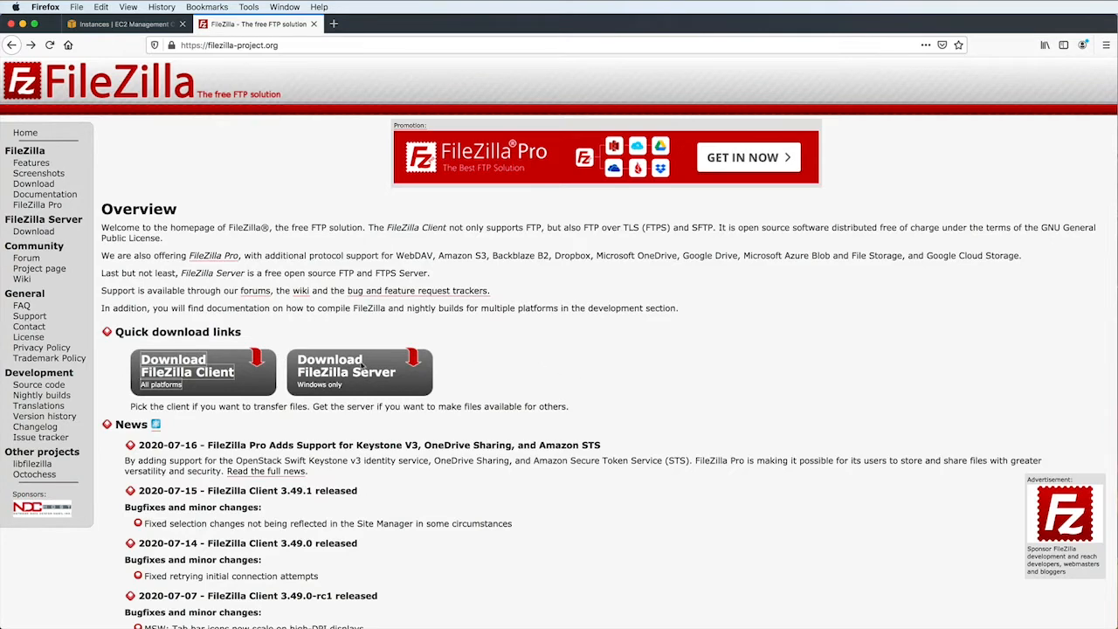
{"action": "left_click", "coordinate": [360, 370]}
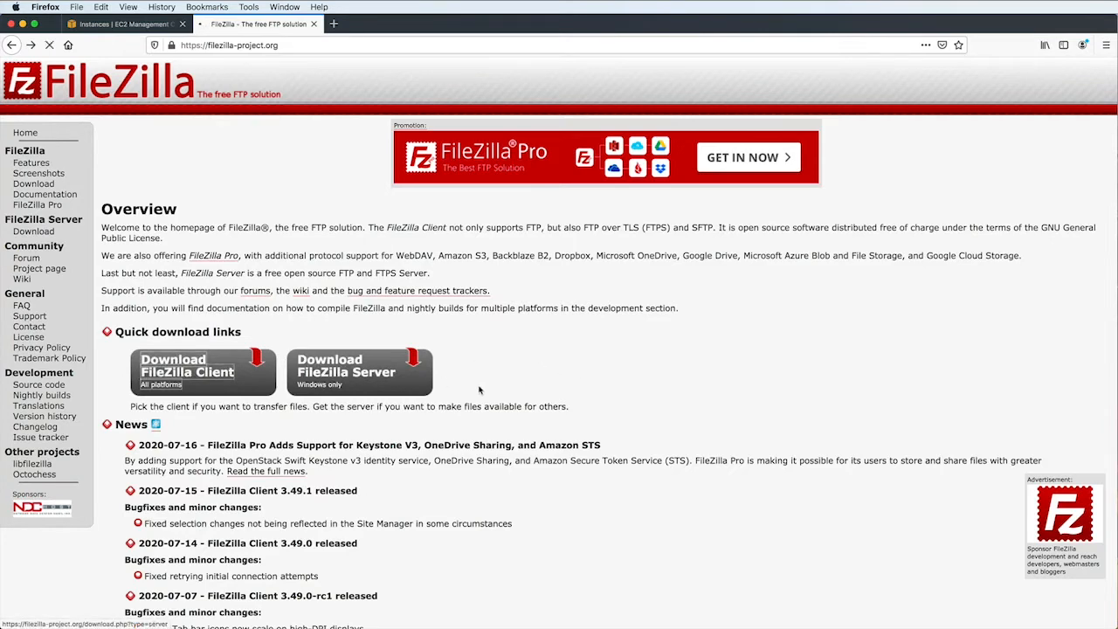
{"action": "left_click", "coordinate": [203, 371]}
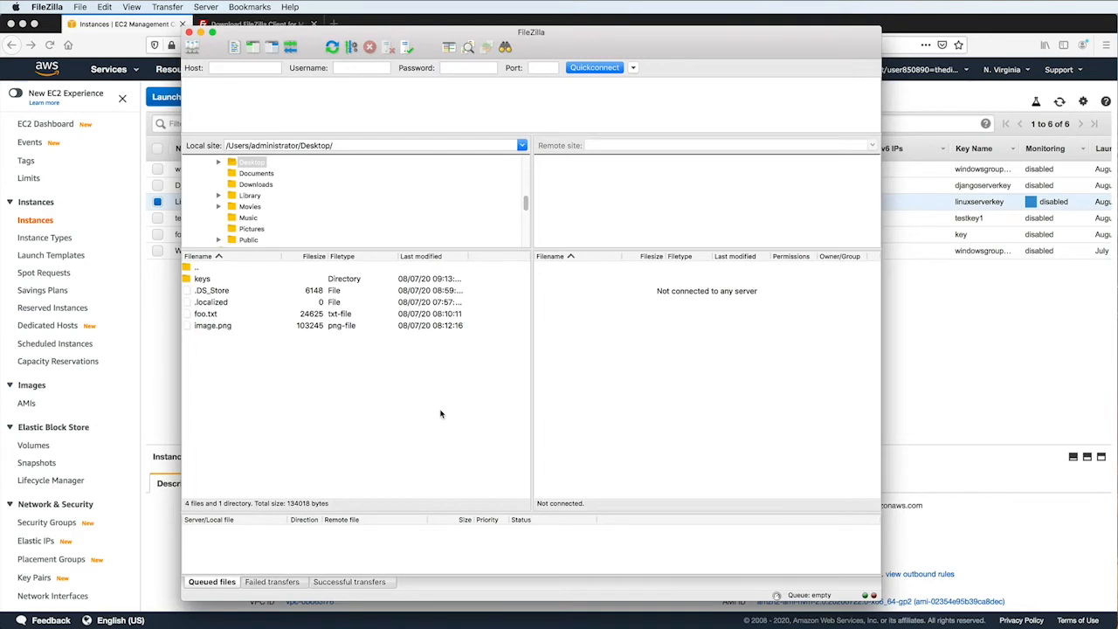
{"action": "mouse_move", "coordinate": [486, 327]}
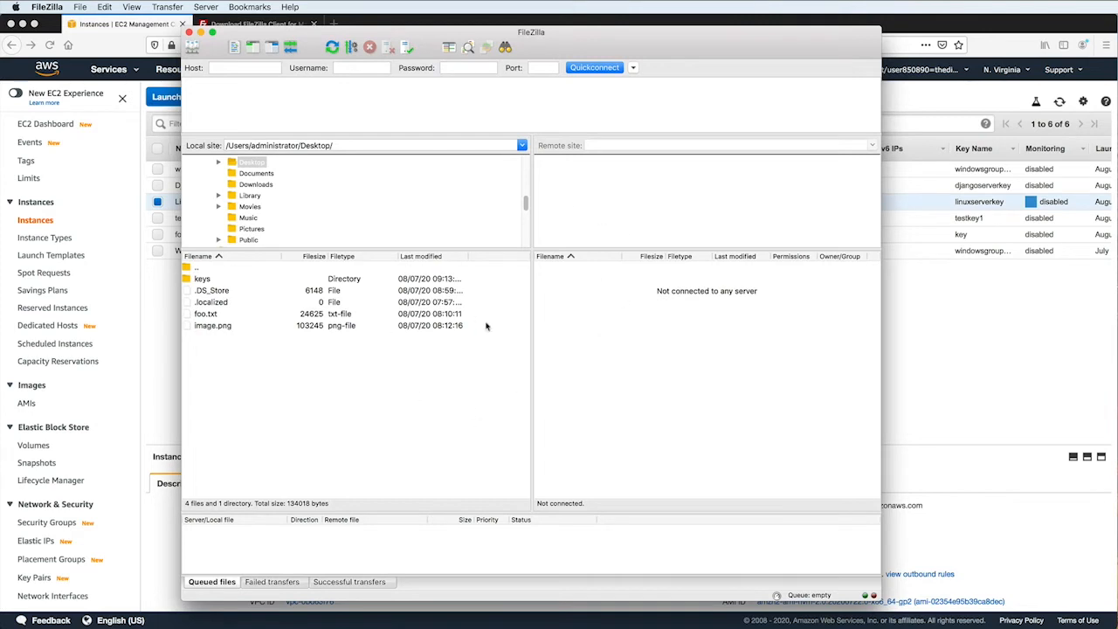
{"action": "mouse_move", "coordinate": [405, 338]}
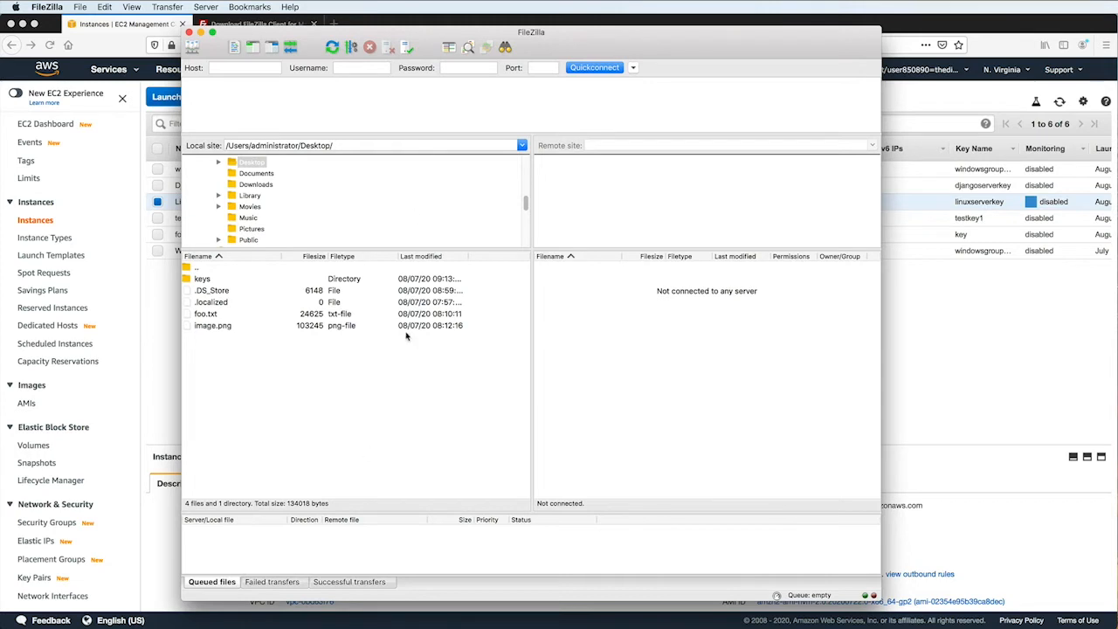
{"action": "mouse_move", "coordinate": [306, 199]}
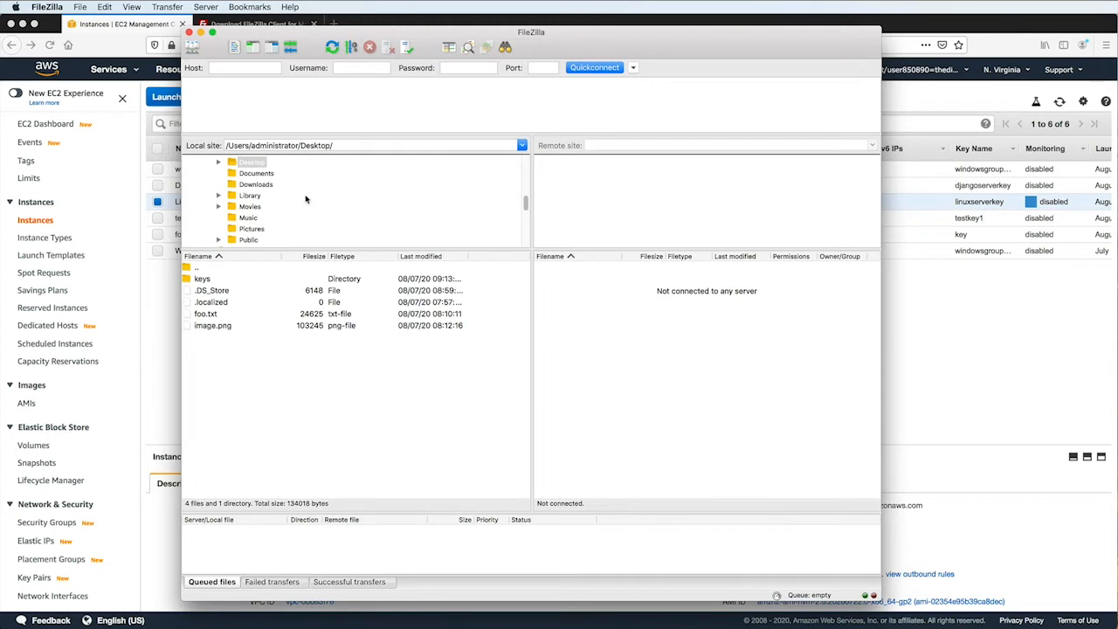
{"action": "mouse_move", "coordinate": [307, 381]}
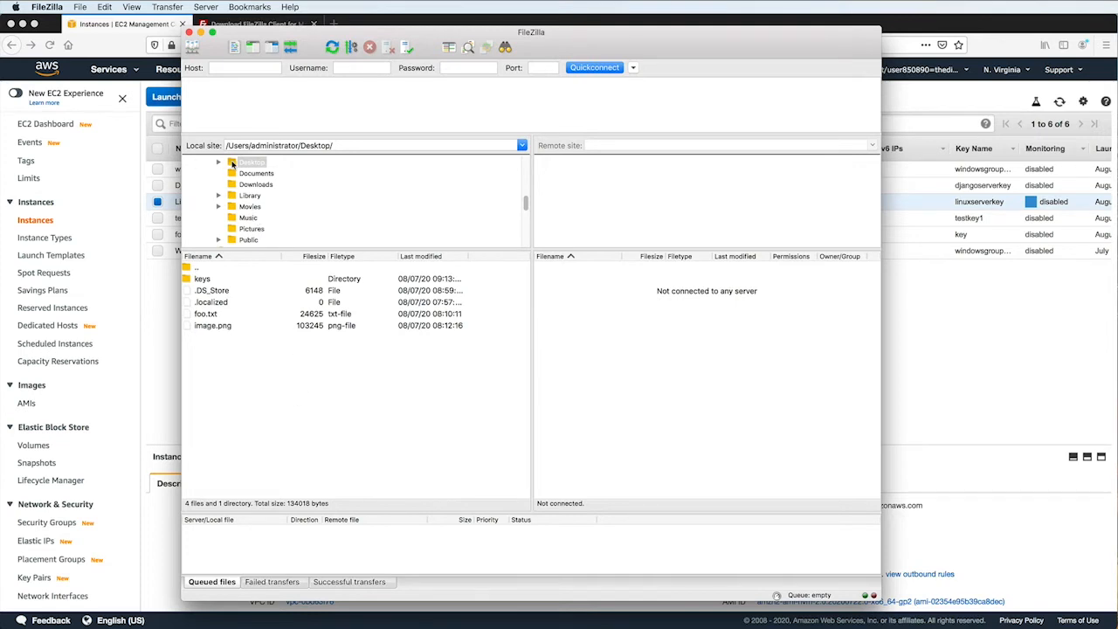
{"action": "left_click", "coordinate": [251, 160]}
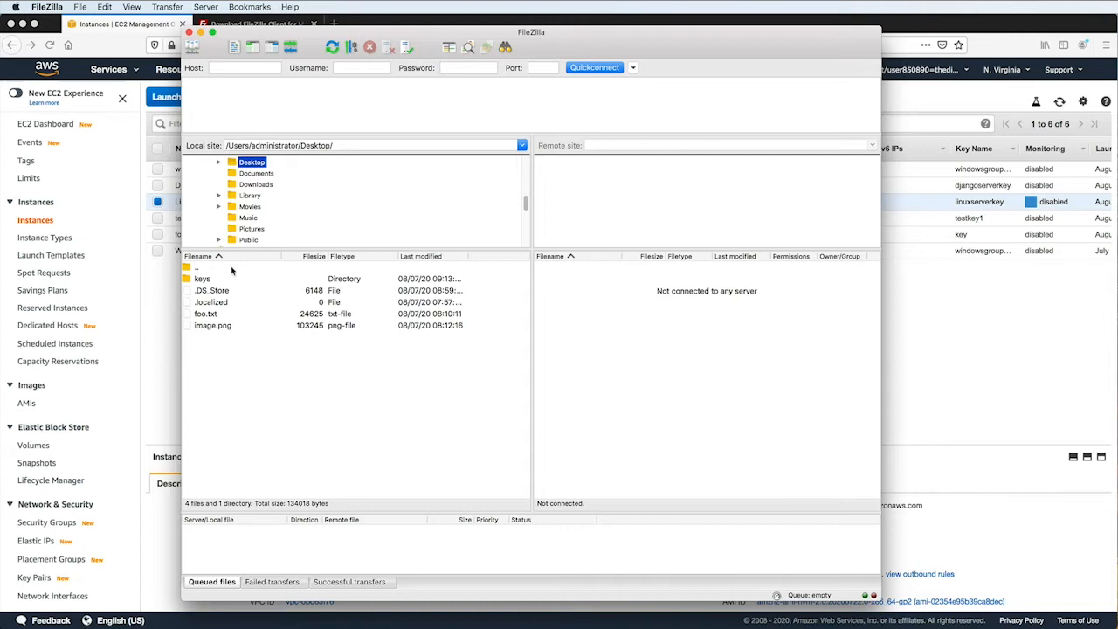
{"action": "mouse_move", "coordinate": [235, 376]}
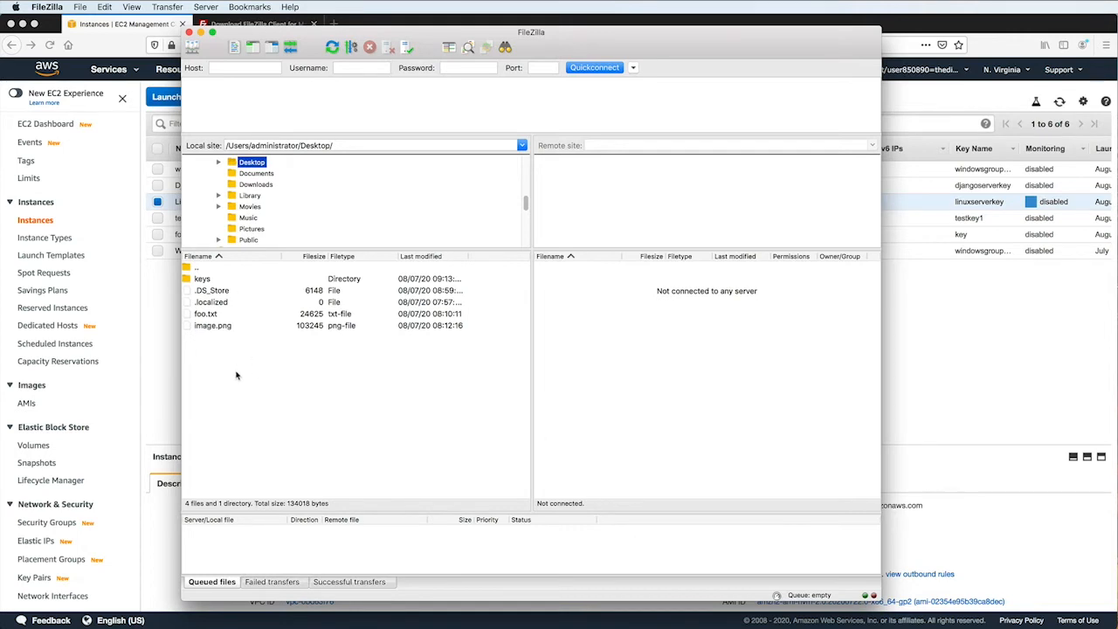
{"action": "mouse_move", "coordinate": [294, 424]}
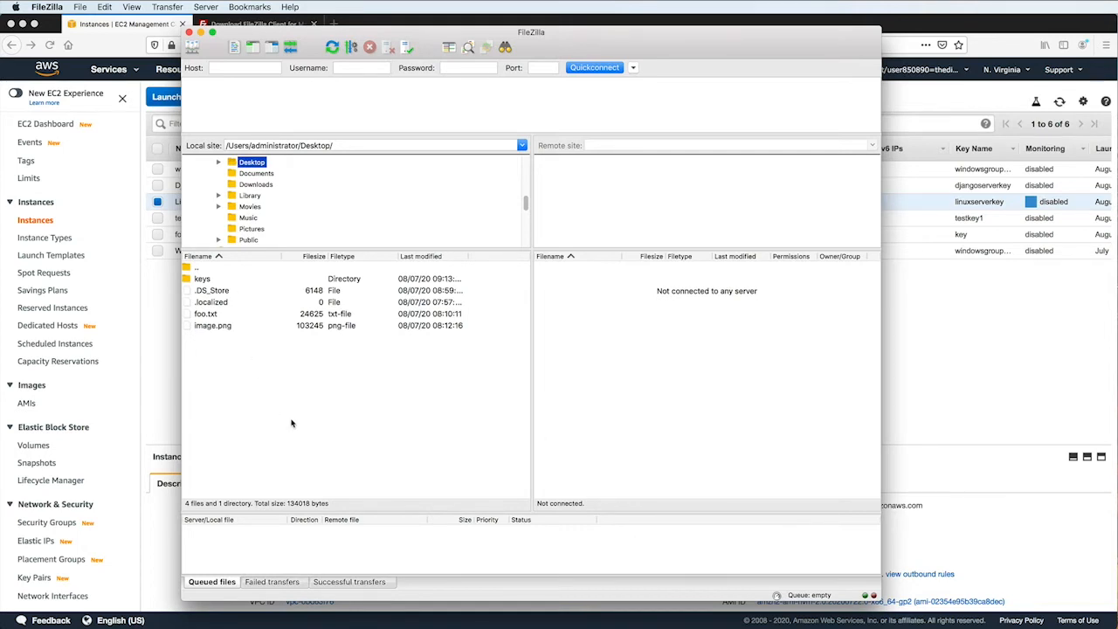
{"action": "right_click", "coordinate": [294, 424]}
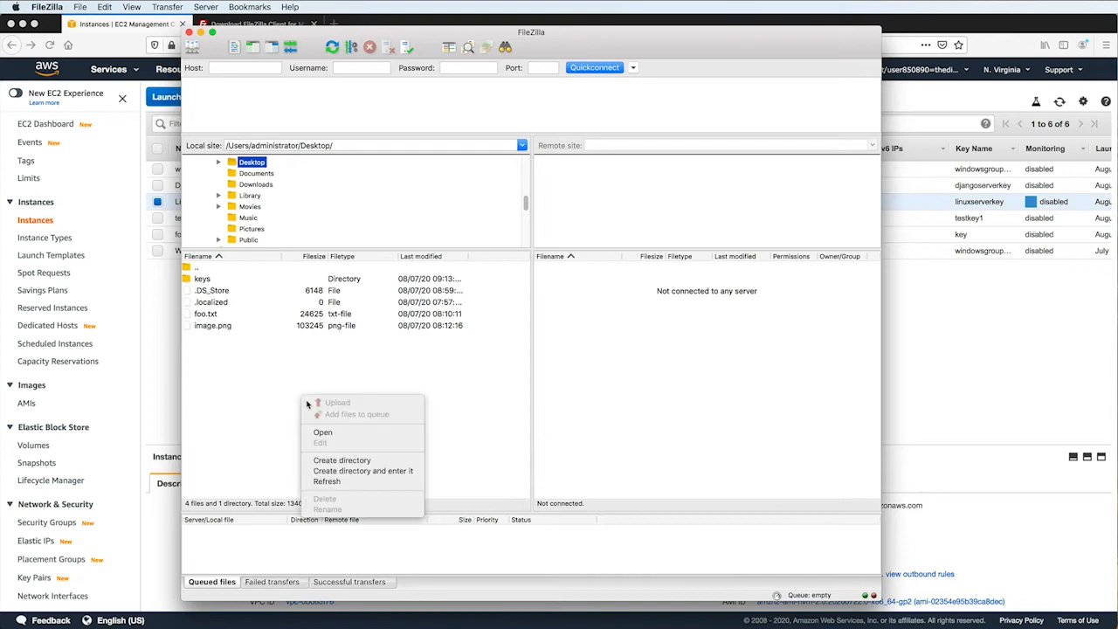
{"action": "left_click", "coordinate": [336, 411]}
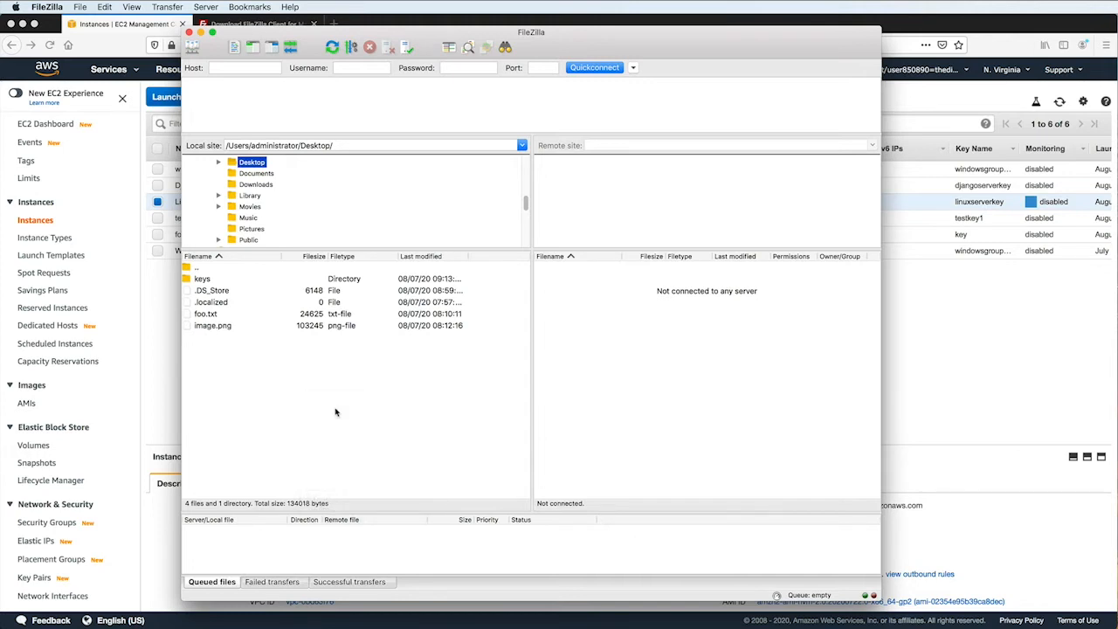
{"action": "mouse_move", "coordinate": [304, 351]}
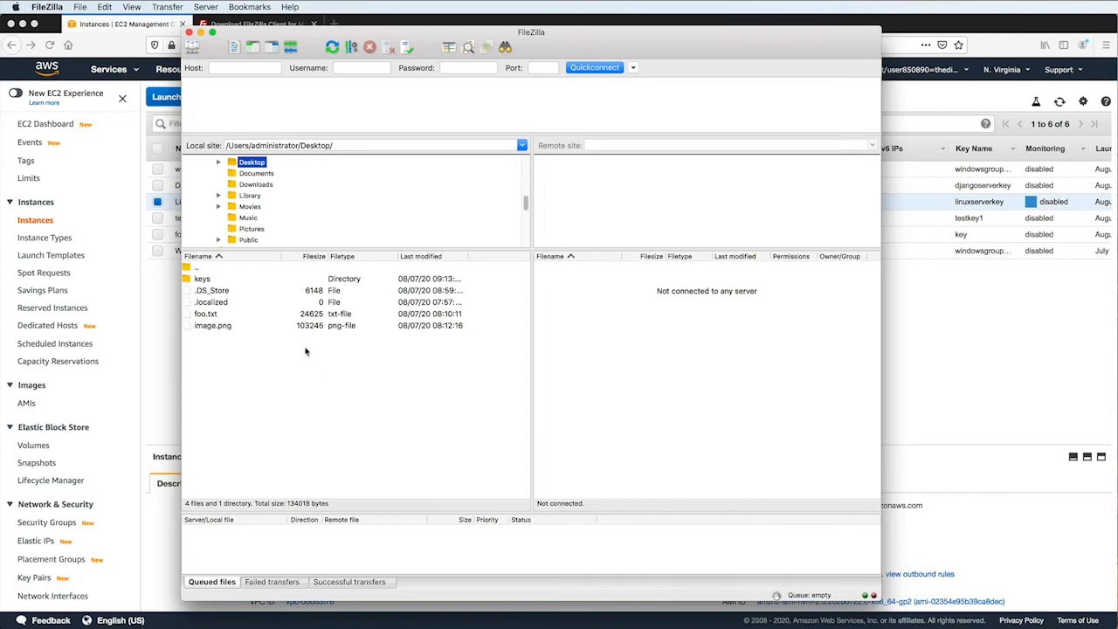
{"action": "mouse_move", "coordinate": [215, 269]}
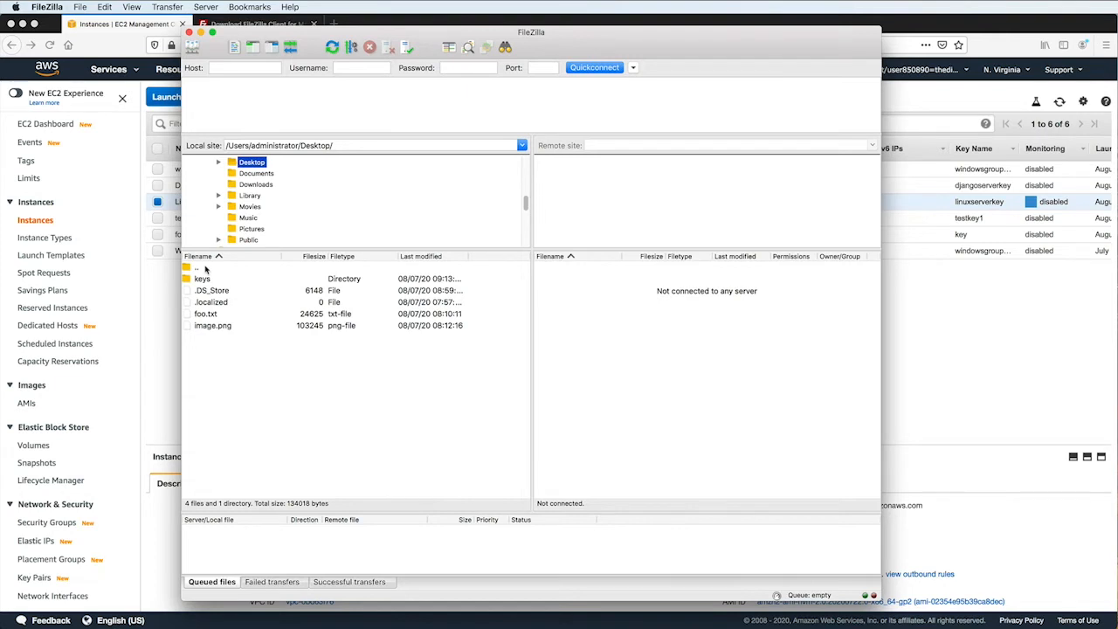
{"action": "mouse_move", "coordinate": [668, 341]}
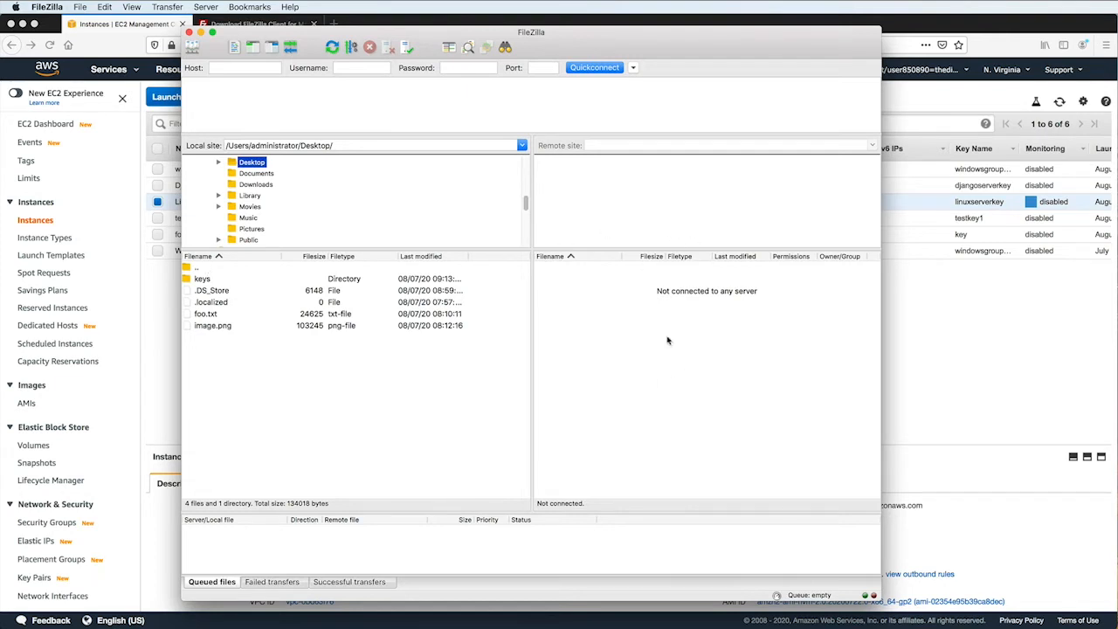
{"action": "mouse_move", "coordinate": [695, 328]}
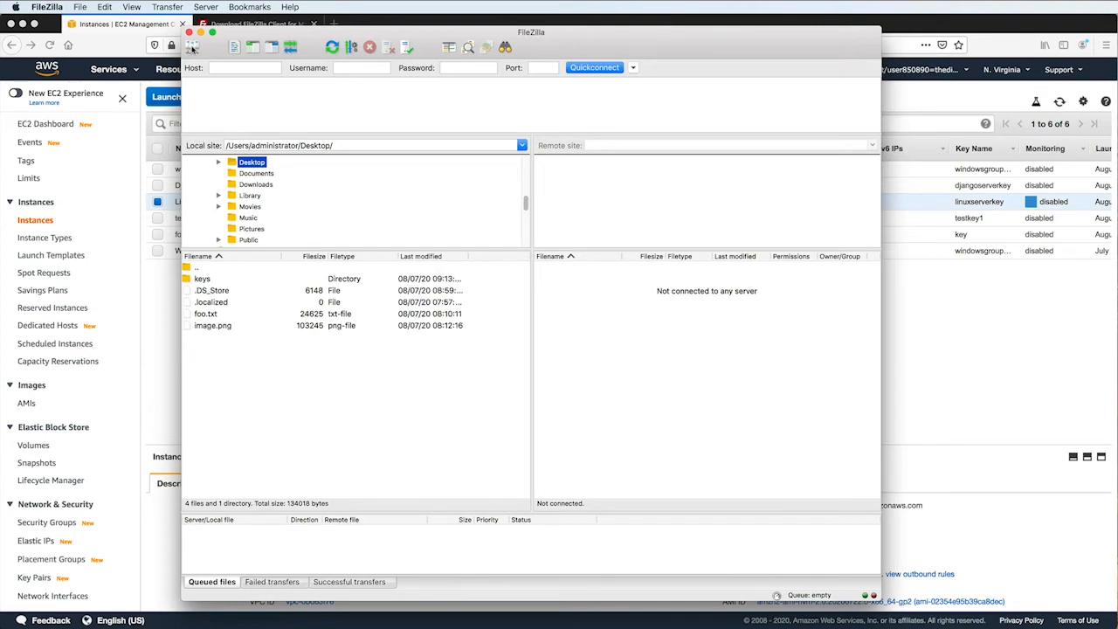
Create a new Site Manager entry 'Linu' using SFTP with host 100.26.121.33
{"action": "left_click", "coordinate": [193, 46]}
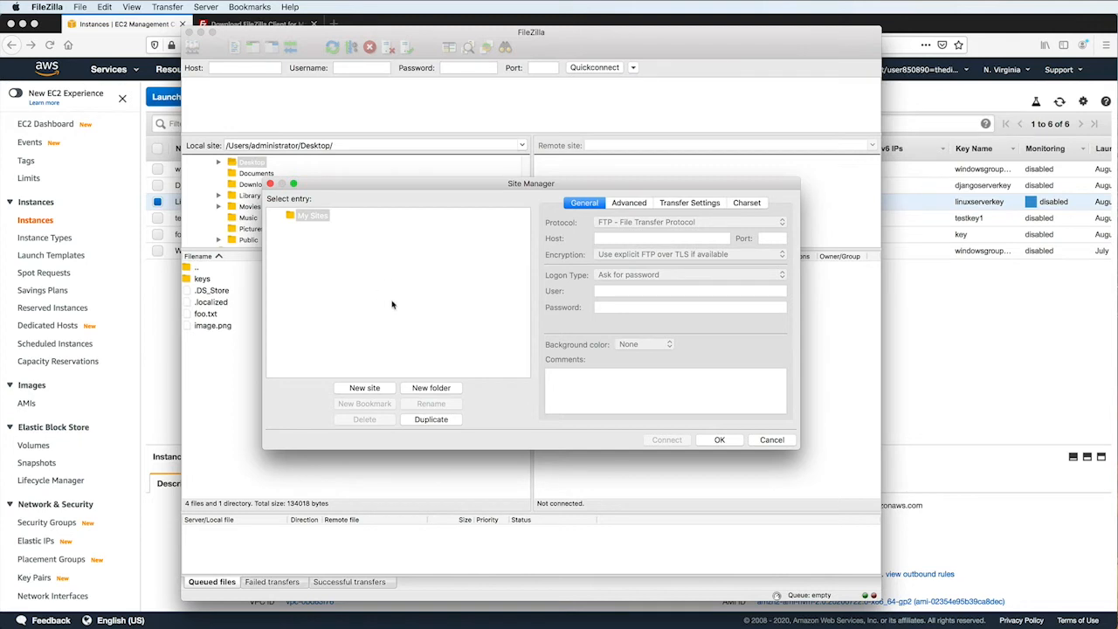
{"action": "left_click", "coordinate": [364, 388]}
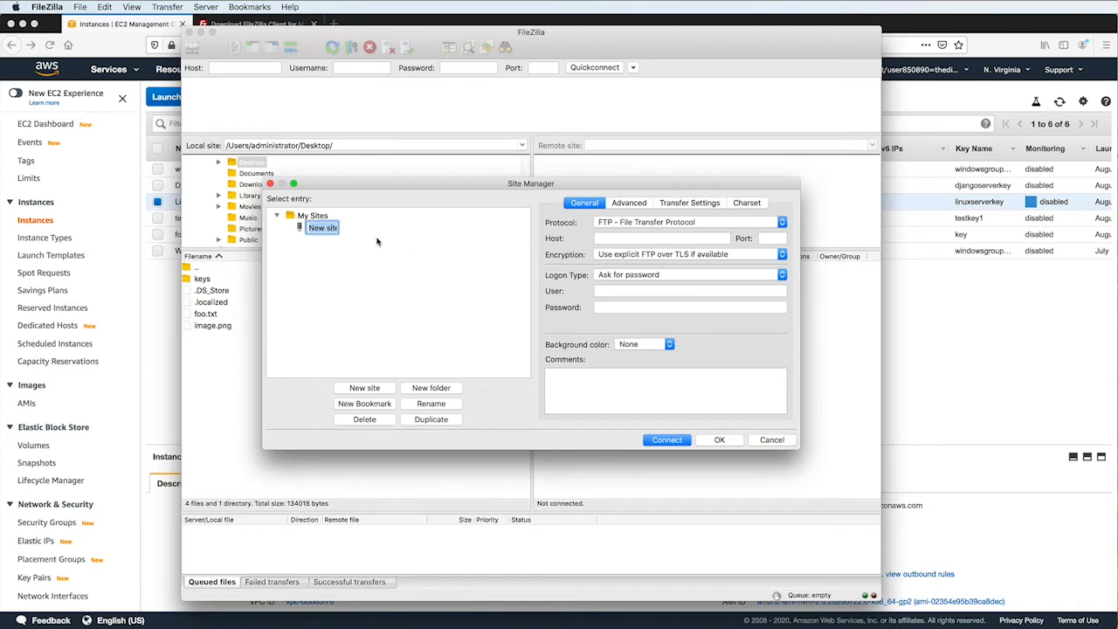
{"action": "type", "text": "Linux Web Server"}
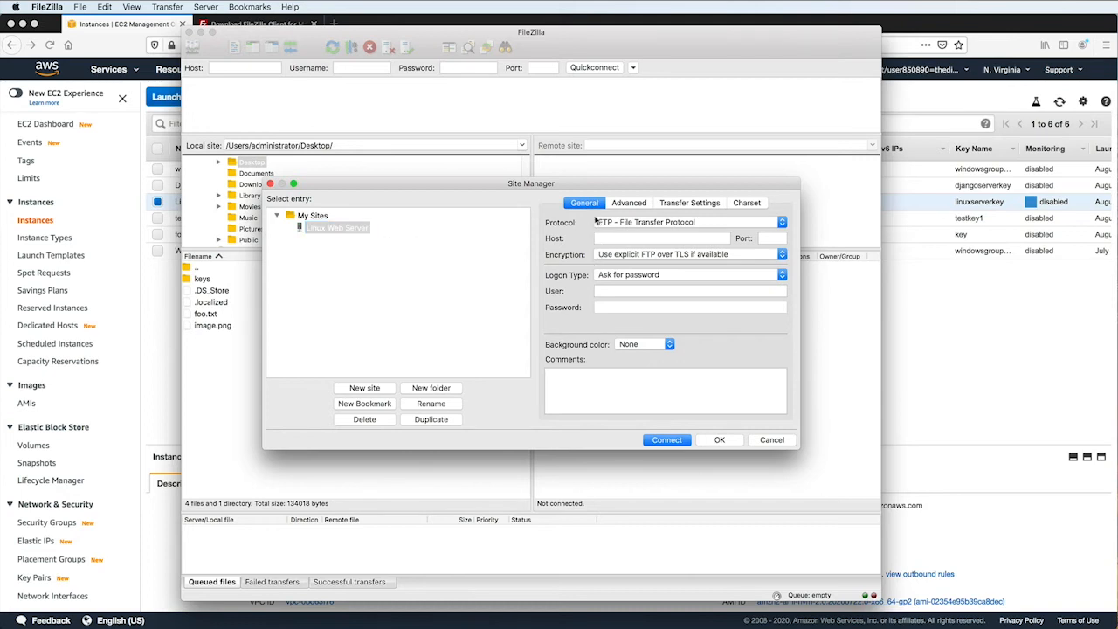
{"action": "left_click", "coordinate": [780, 221]}
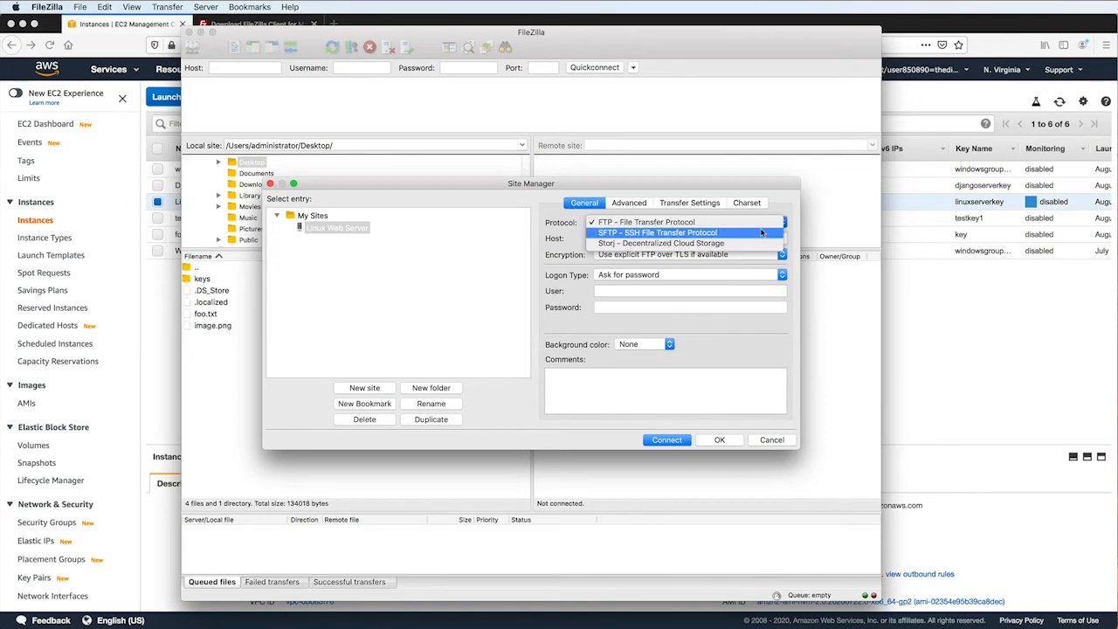
{"action": "left_click", "coordinate": [657, 232]}
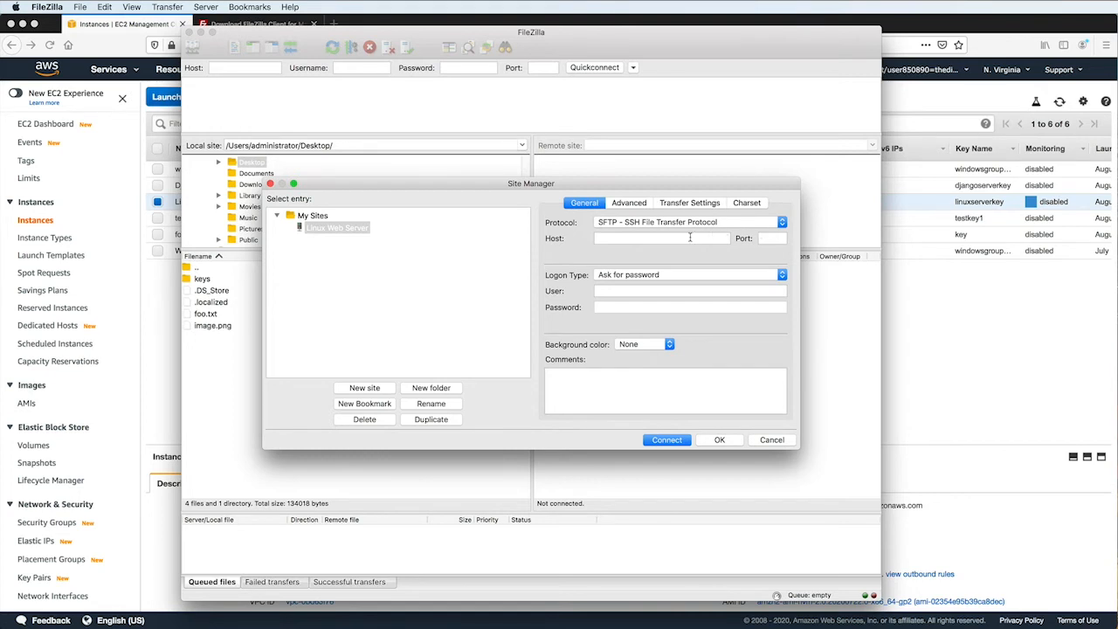
{"action": "left_click", "coordinate": [661, 237]}
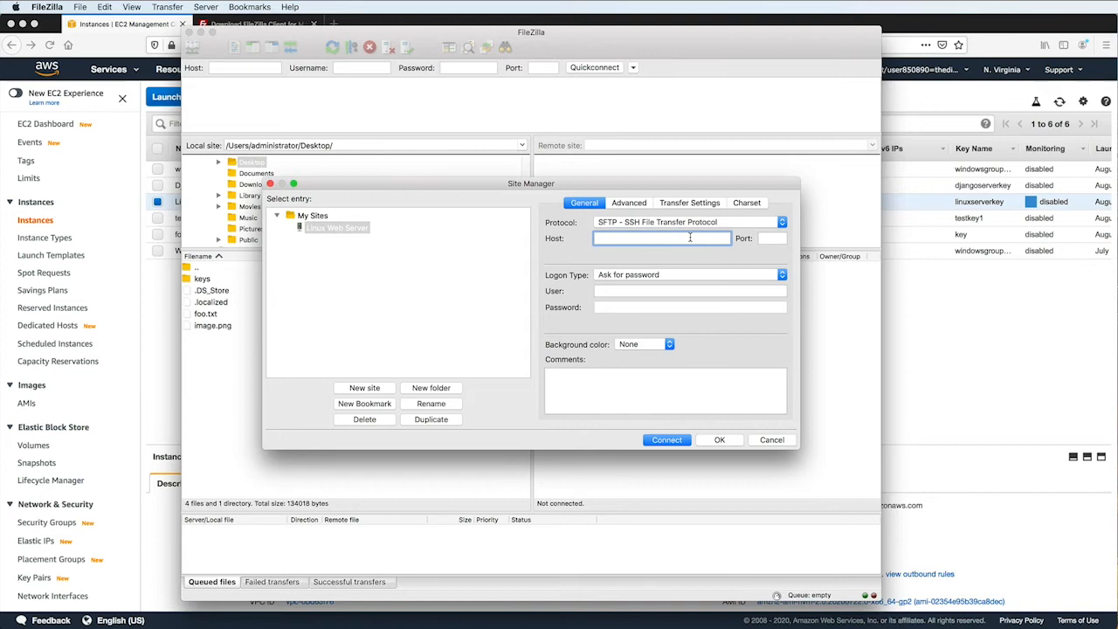
{"action": "type", "text": "100.26.121.33"}
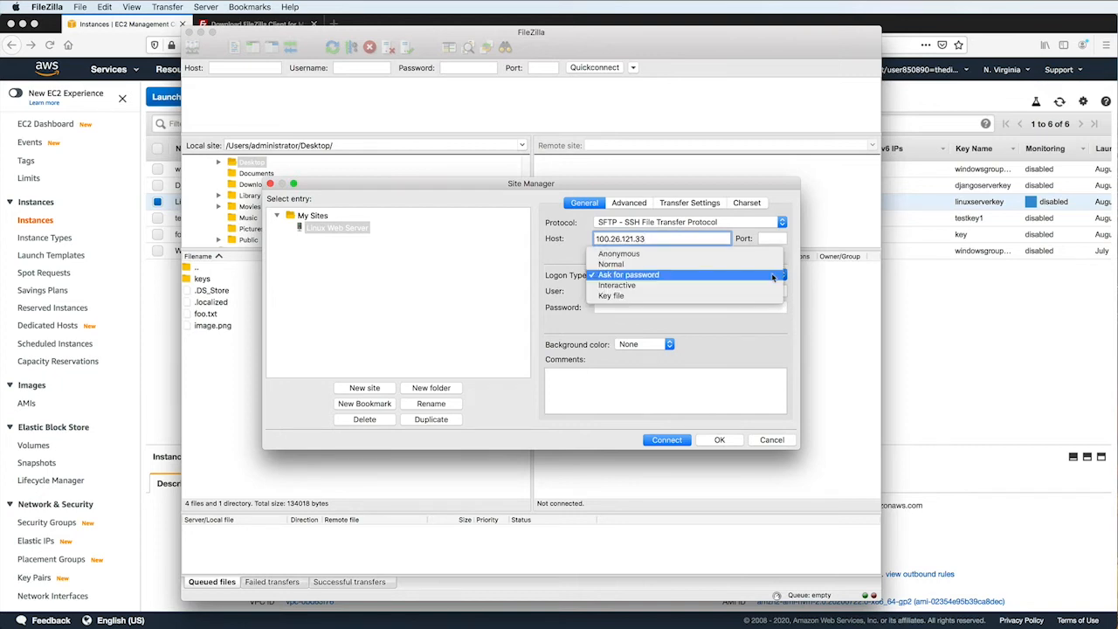
Set key-file logon with linuxserverkey.pem and user ec2-user, then connect
{"action": "left_click", "coordinate": [611, 295]}
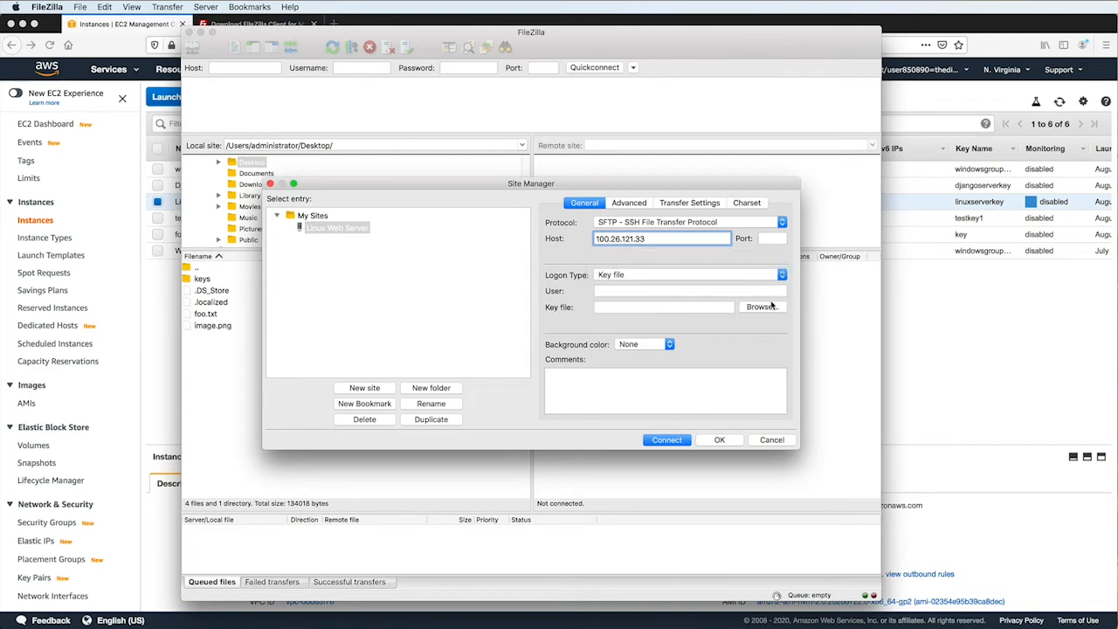
{"action": "left_click", "coordinate": [762, 307]}
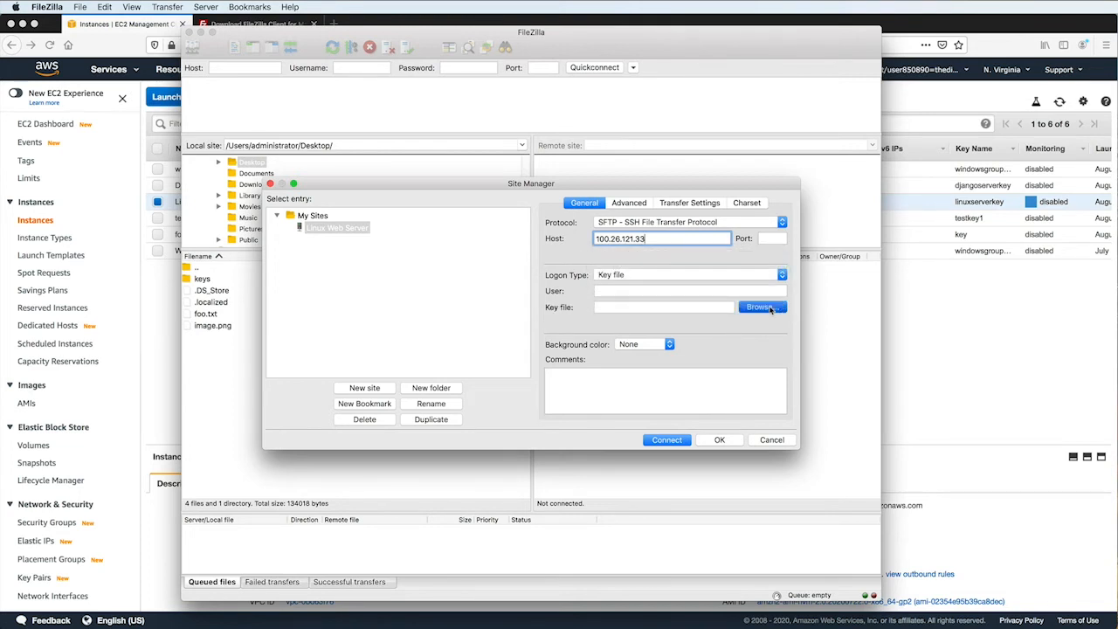
{"action": "left_click", "coordinate": [762, 307]}
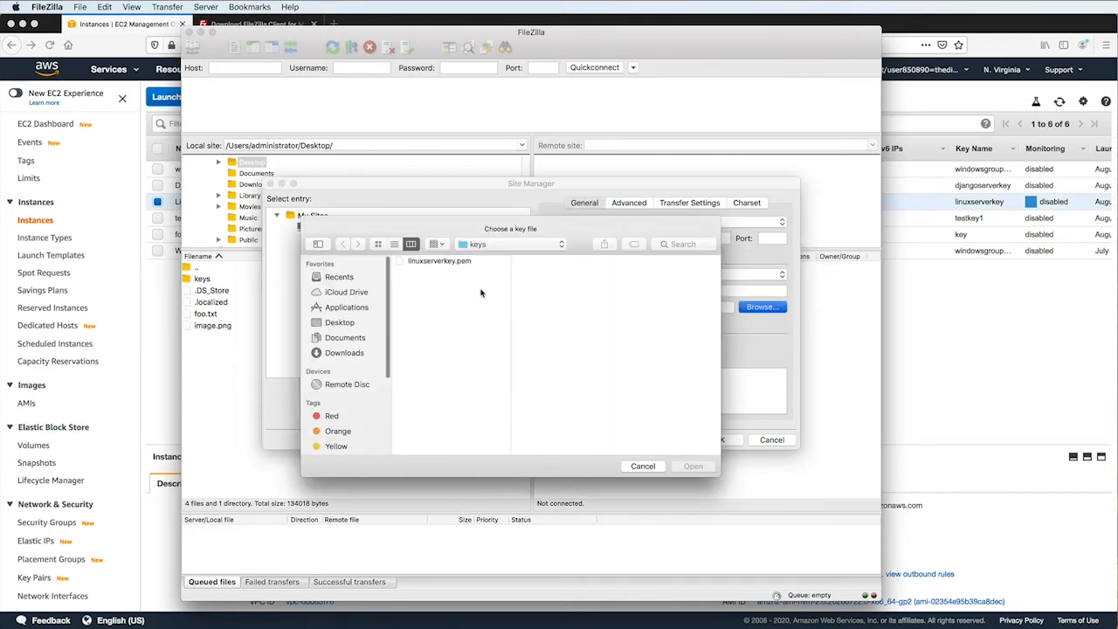
{"action": "left_click", "coordinate": [440, 260]}
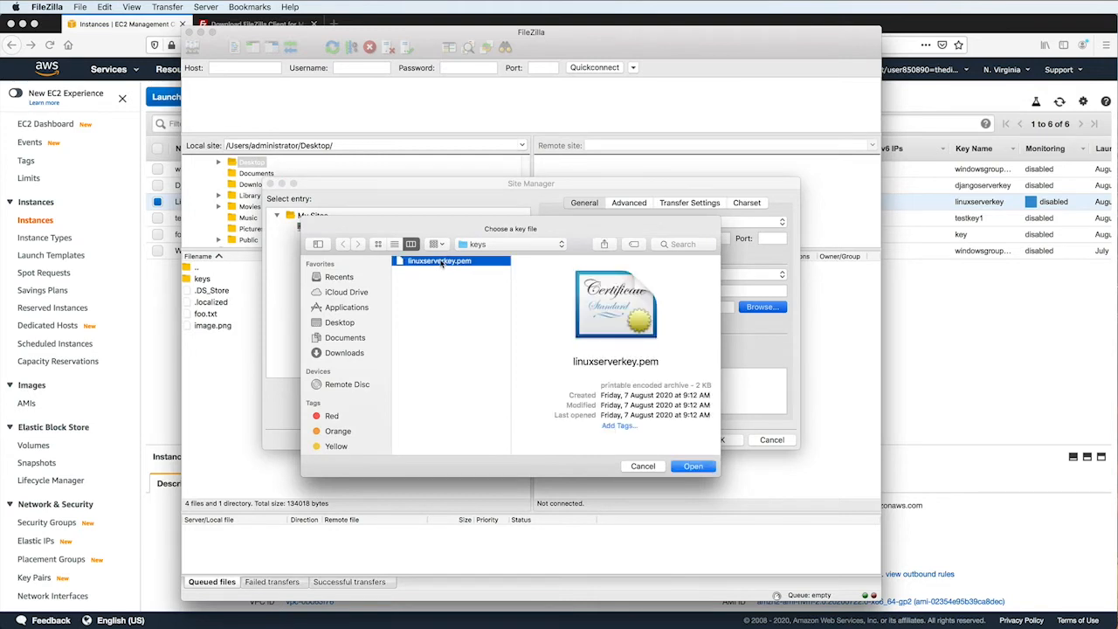
{"action": "left_click", "coordinate": [692, 465]}
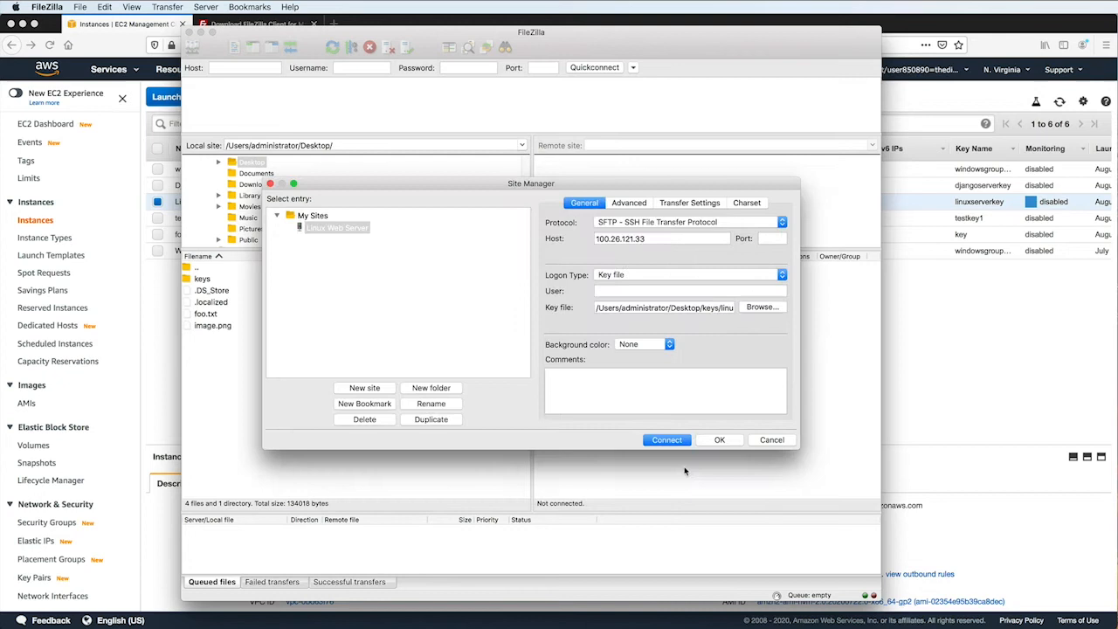
{"action": "left_click", "coordinate": [689, 290]}
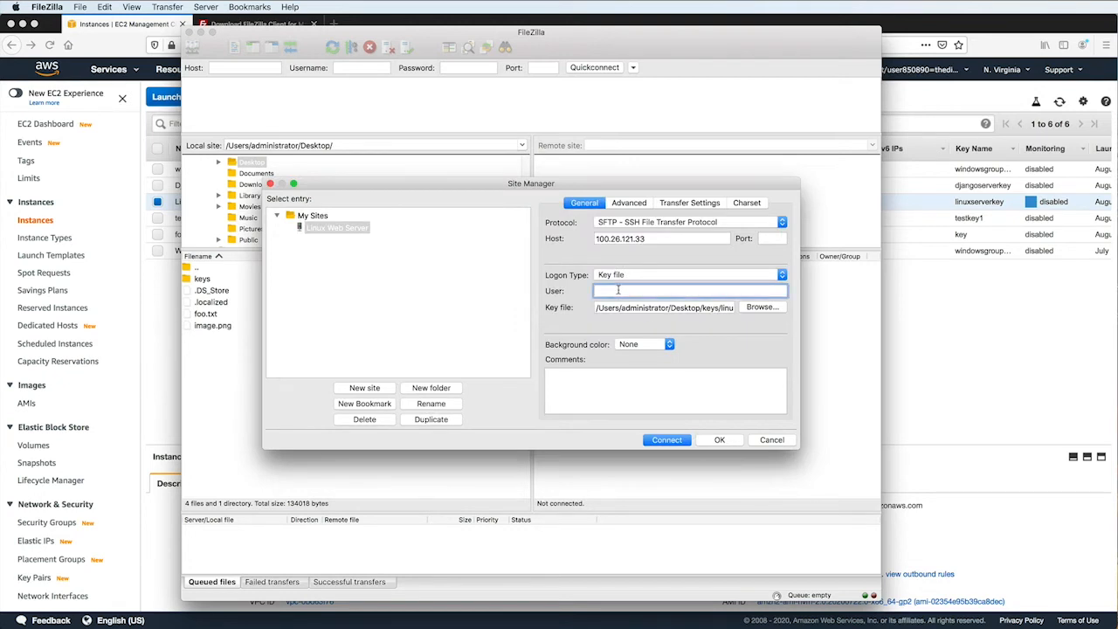
{"action": "type", "text": "ec2-"}
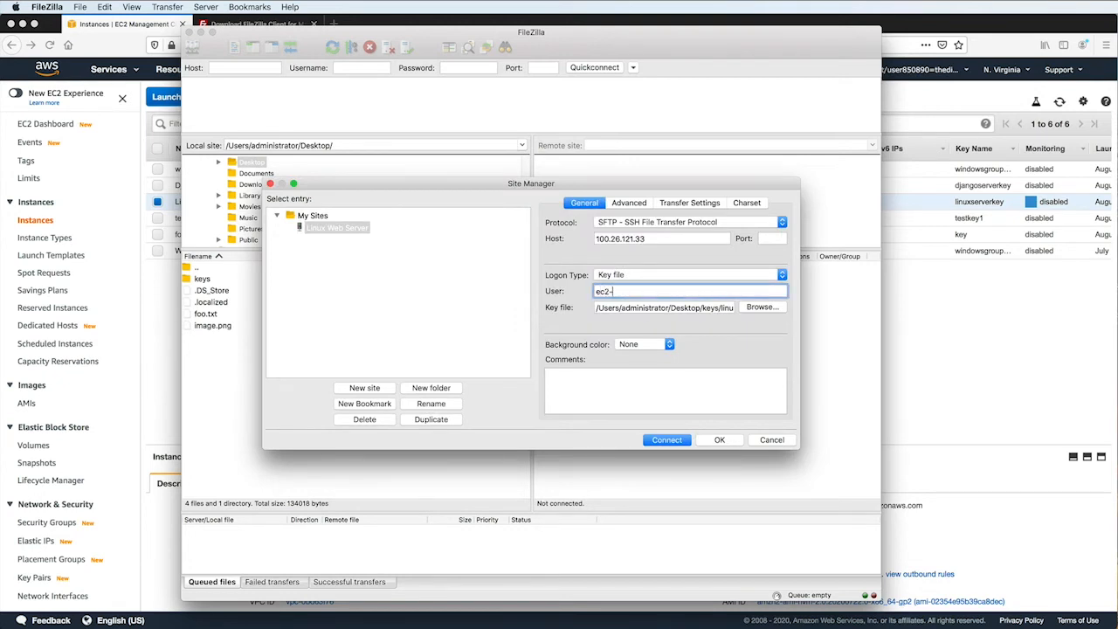
{"action": "type", "text": "user"}
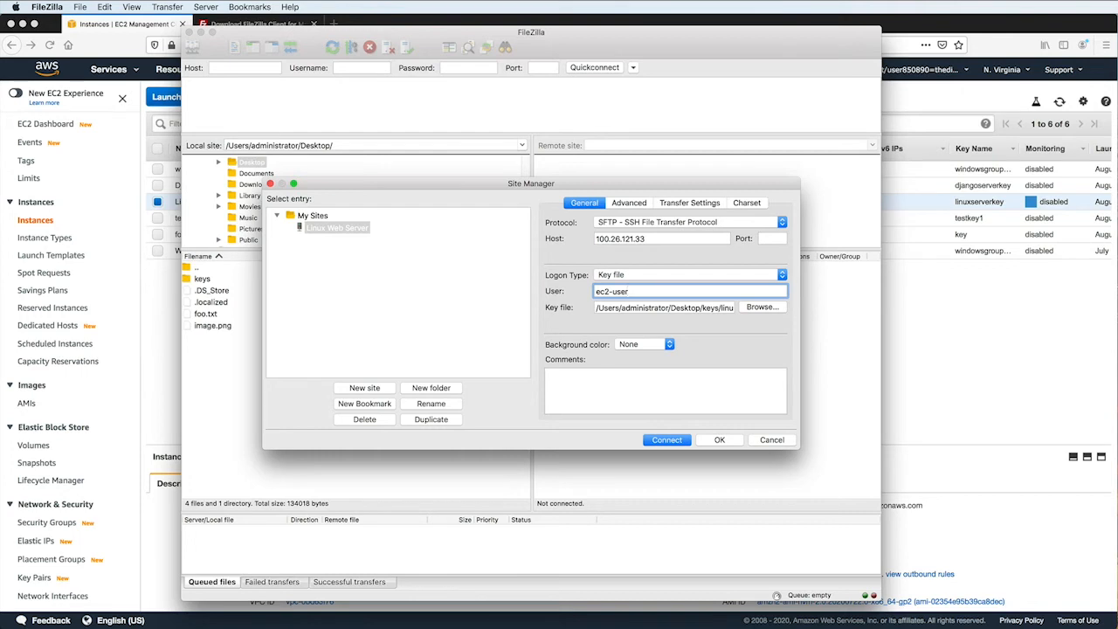
{"action": "left_click", "coordinate": [668, 440]}
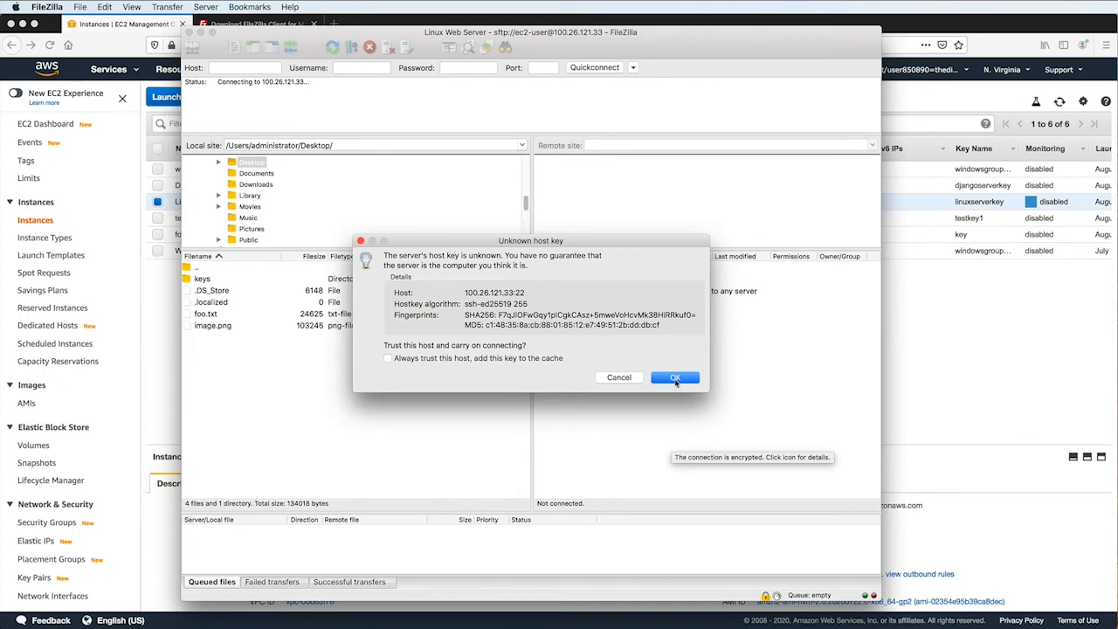
Trust the unknown host key so the /home/ec2-user listing loads
{"action": "left_click", "coordinate": [675, 377]}
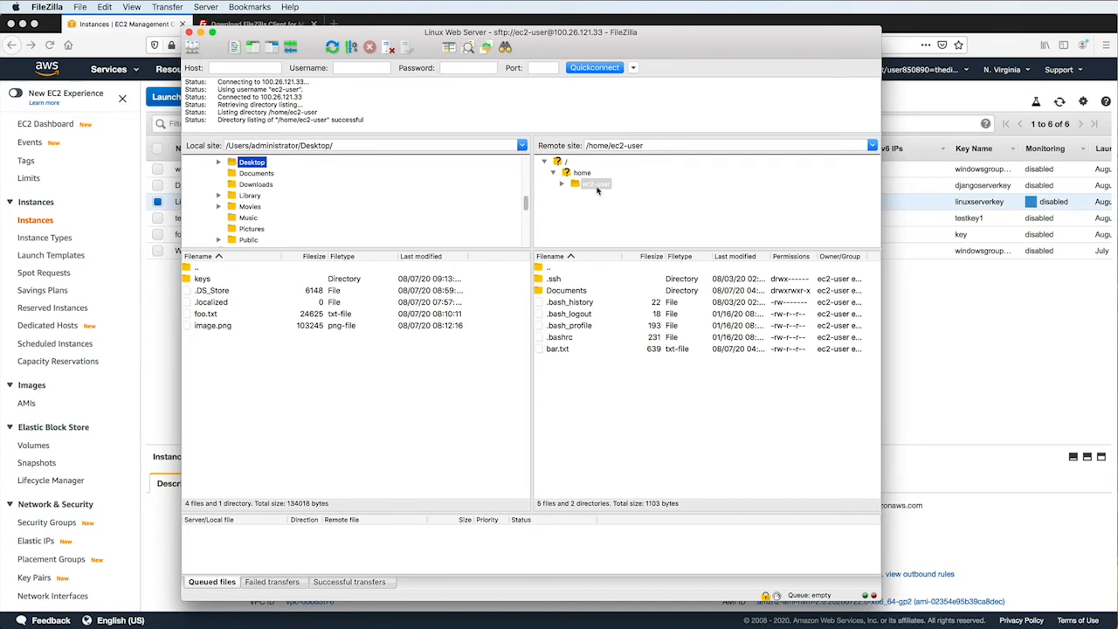
{"action": "mouse_move", "coordinate": [594, 210]}
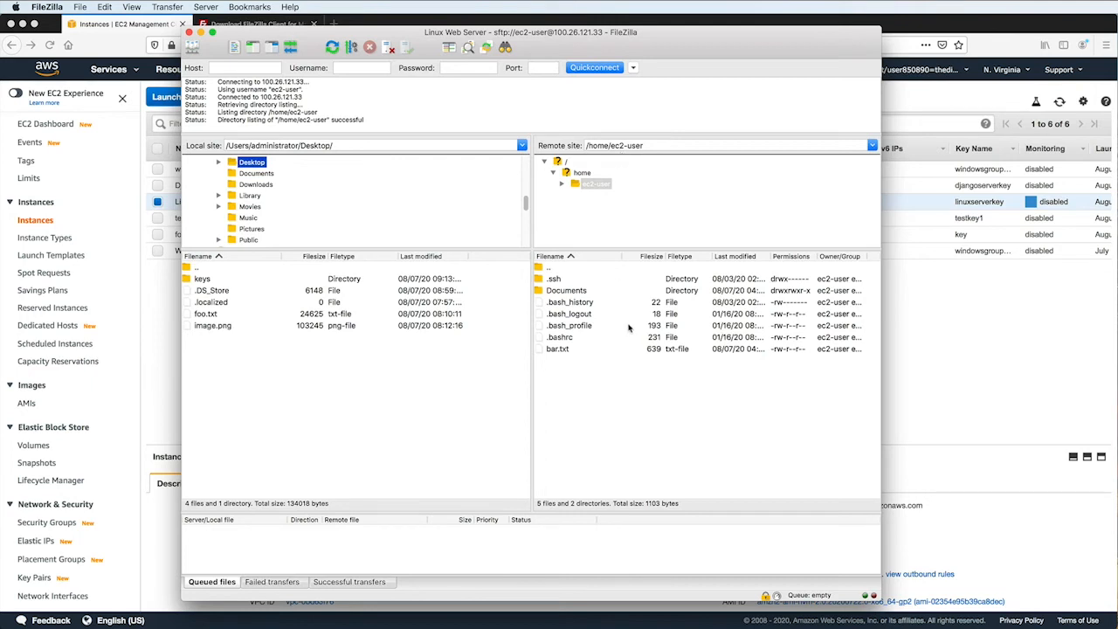
{"action": "mouse_move", "coordinate": [656, 356]}
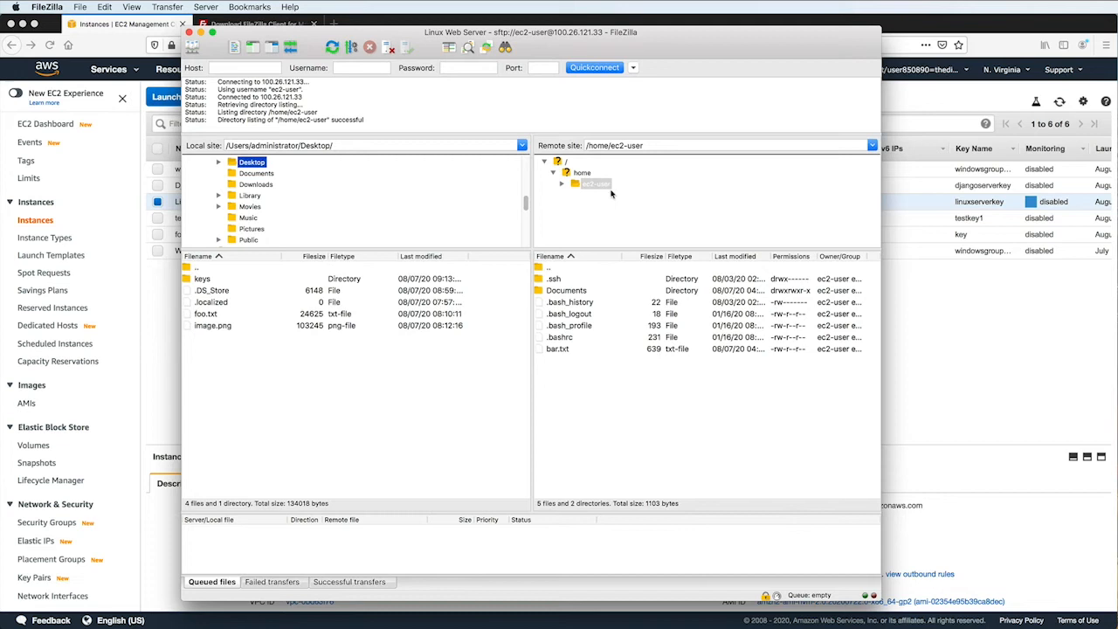
{"action": "mouse_move", "coordinate": [615, 195]}
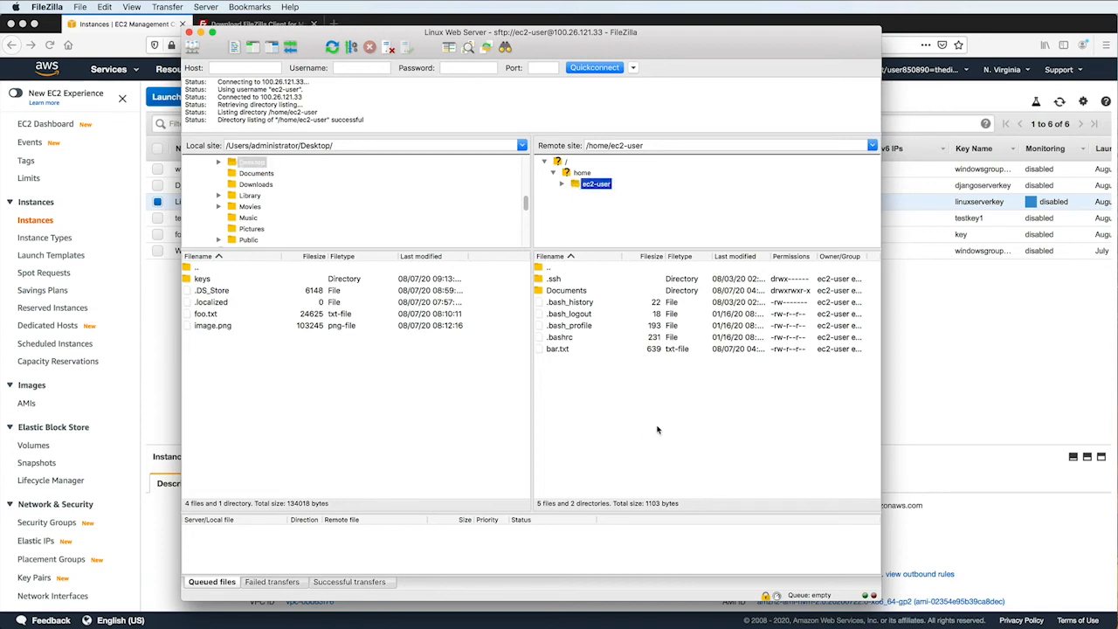
{"action": "mouse_move", "coordinate": [647, 437]}
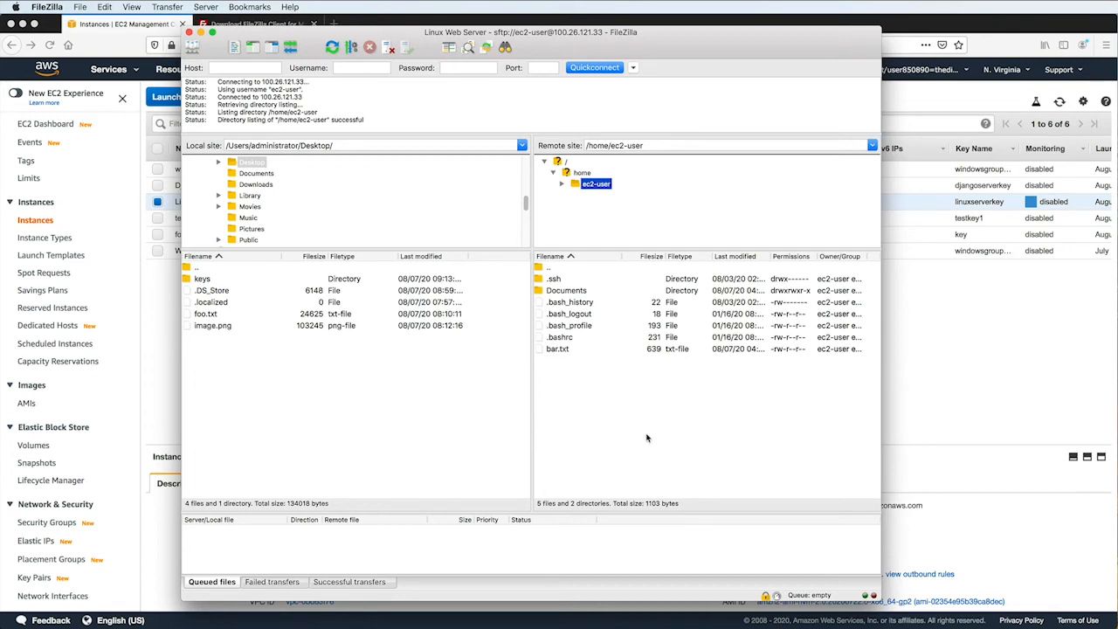
{"action": "mouse_move", "coordinate": [622, 399]}
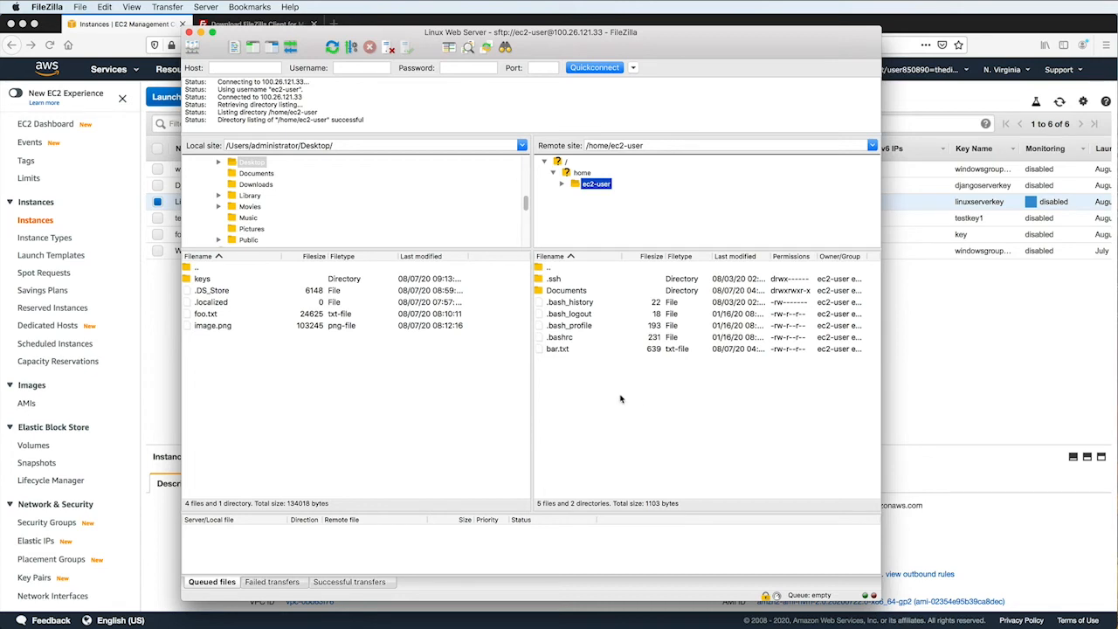
{"action": "mouse_move", "coordinate": [580, 377]}
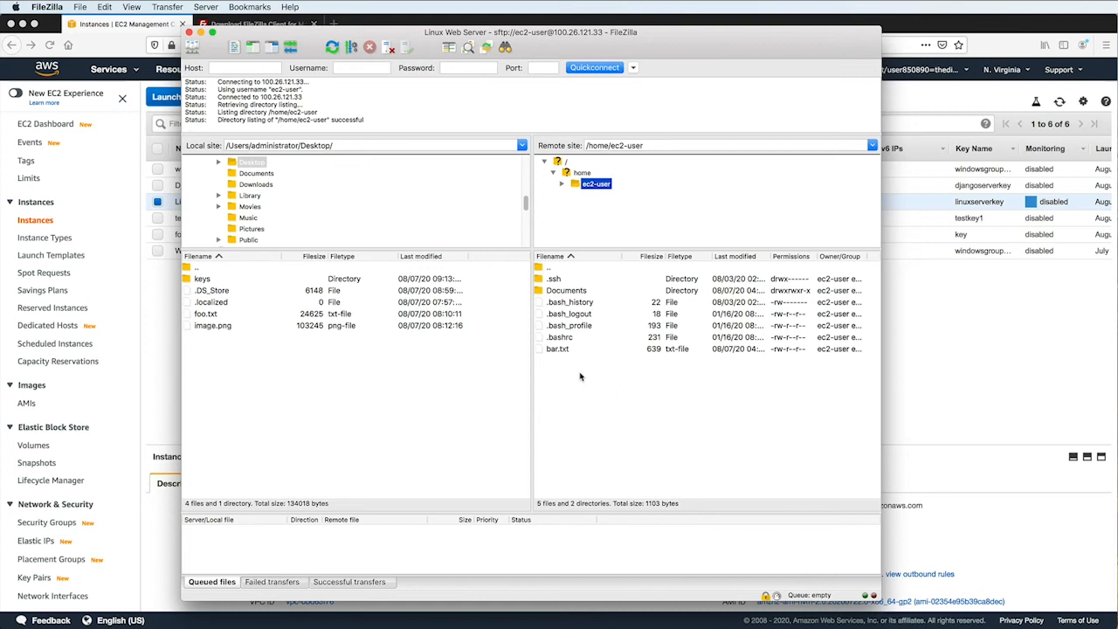
Create a remote Test directory and download the remote Documents folder to the Desktop
{"action": "right_click", "coordinate": [581, 376]}
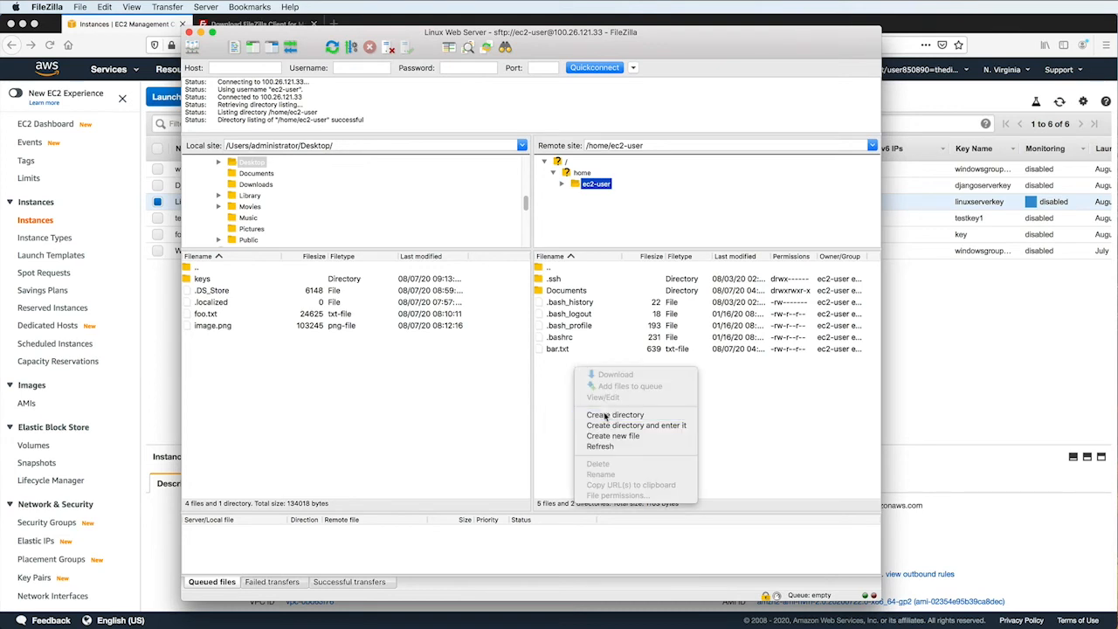
{"action": "left_click", "coordinate": [615, 414]}
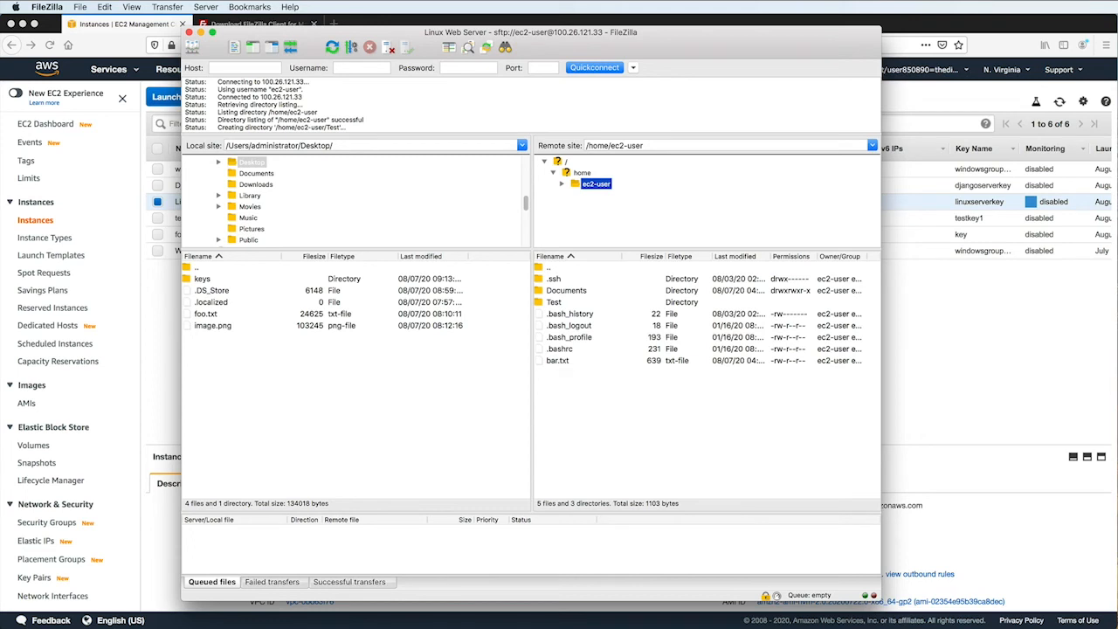
{"action": "left_click", "coordinate": [566, 290]}
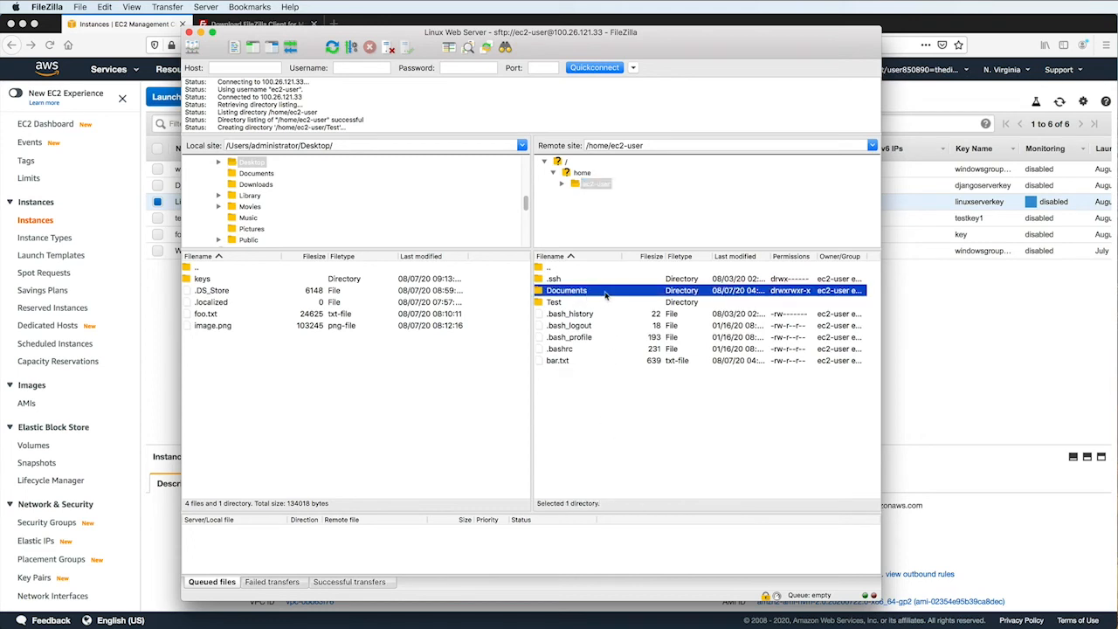
{"action": "right_click", "coordinate": [566, 290]}
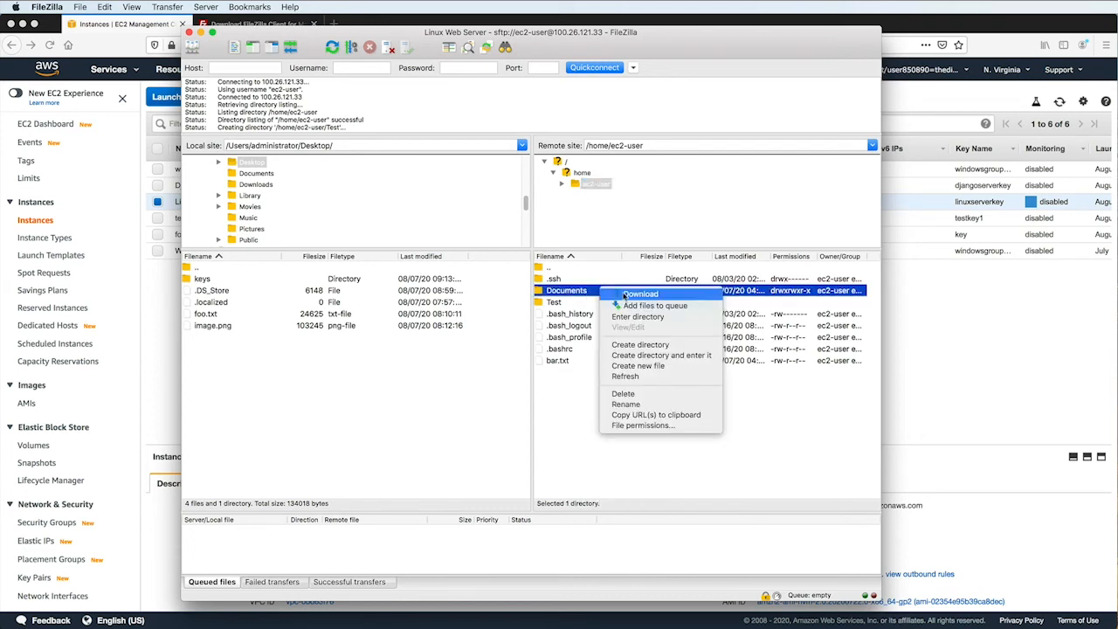
{"action": "left_click", "coordinate": [641, 294]}
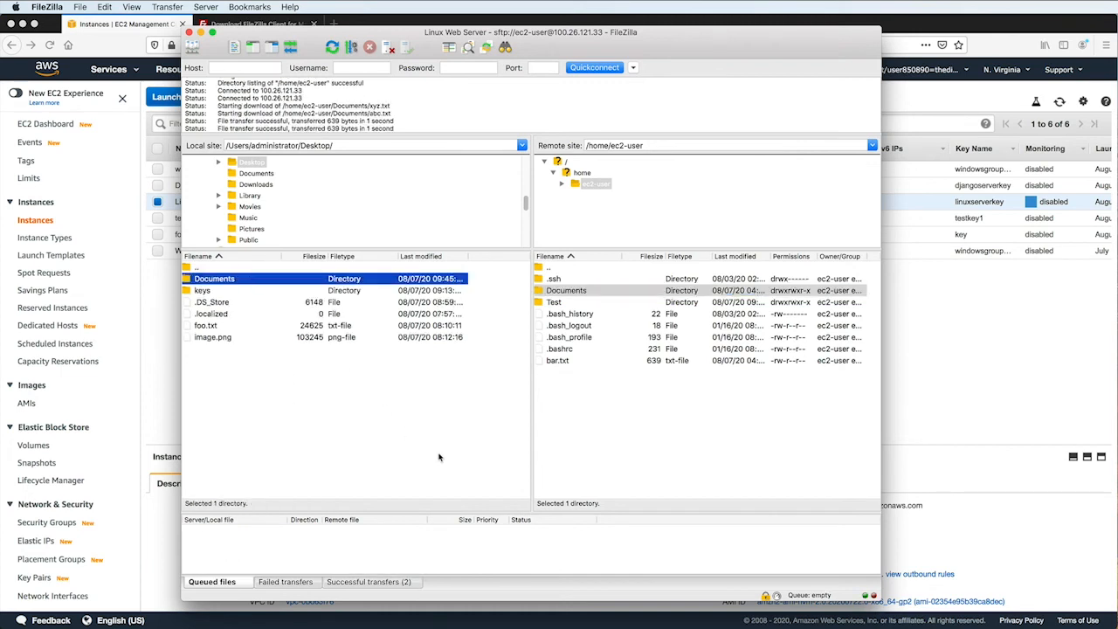
{"action": "mouse_move", "coordinate": [451, 469]}
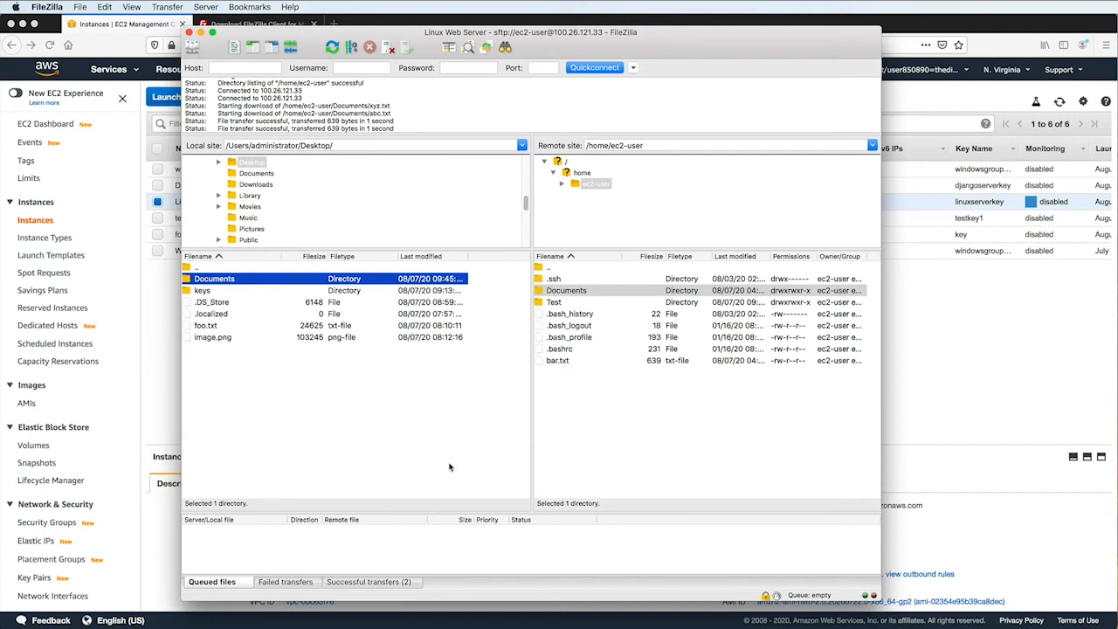
{"action": "mouse_move", "coordinate": [241, 330]}
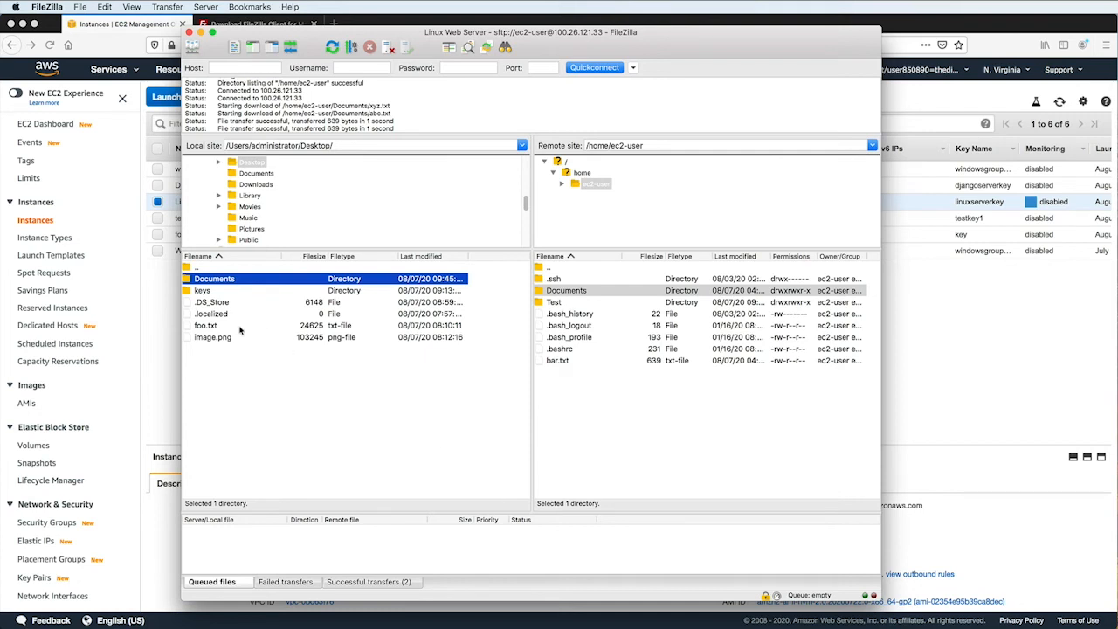
Upload local foo.txt to the server and download remote bar.txt to the Desktop
{"action": "right_click", "coordinate": [206, 325]}
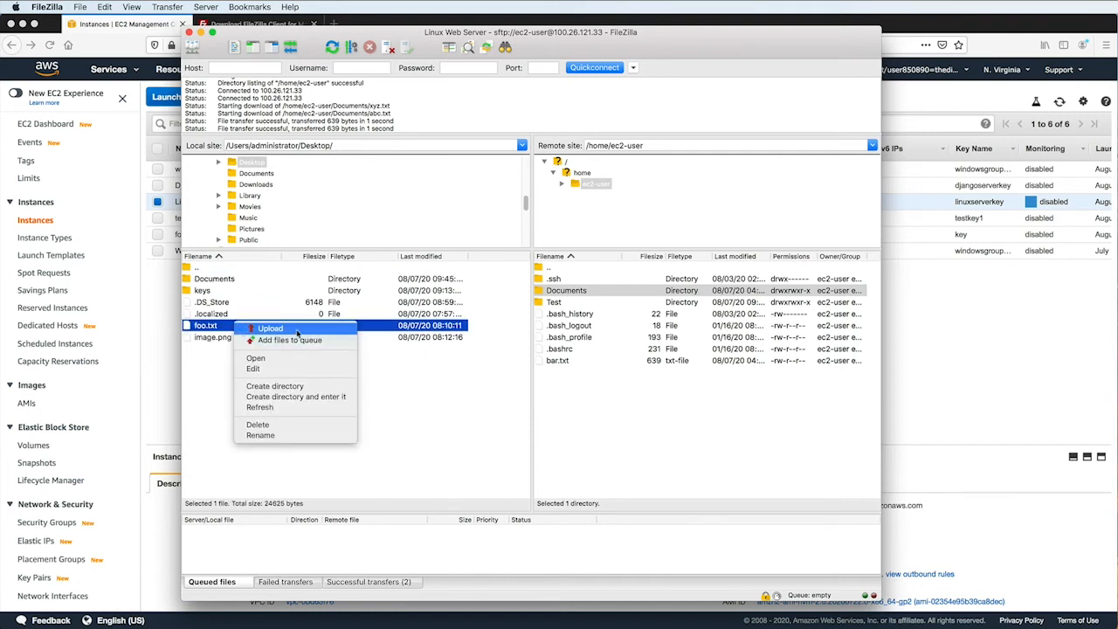
{"action": "left_click", "coordinate": [271, 328]}
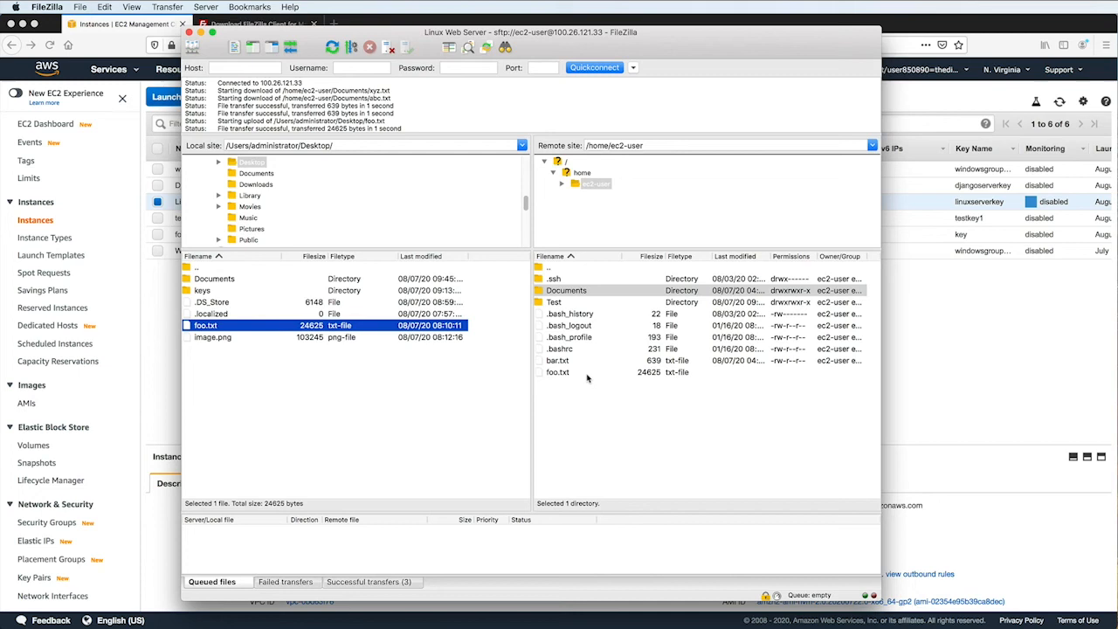
{"action": "mouse_move", "coordinate": [566, 360]}
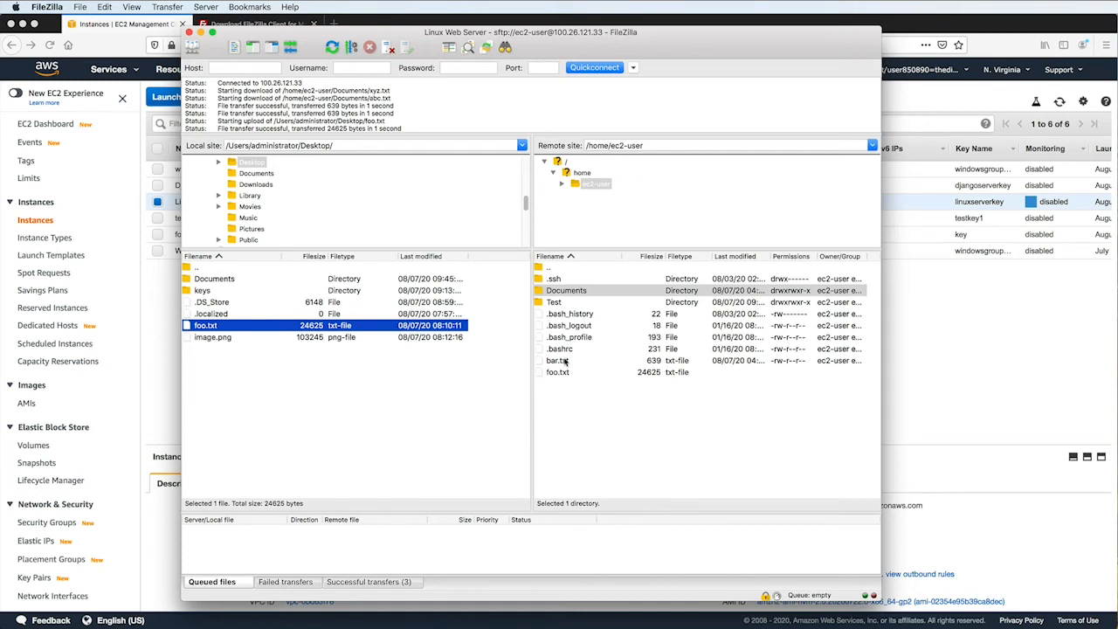
{"action": "left_click", "coordinate": [557, 360]}
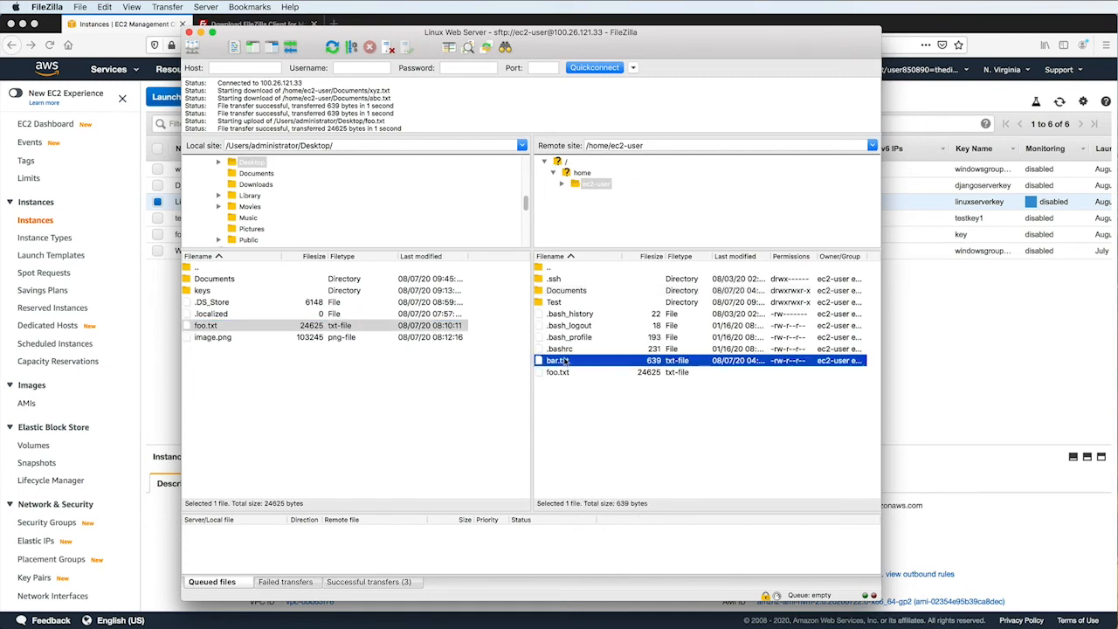
{"action": "double_click", "coordinate": [557, 360]}
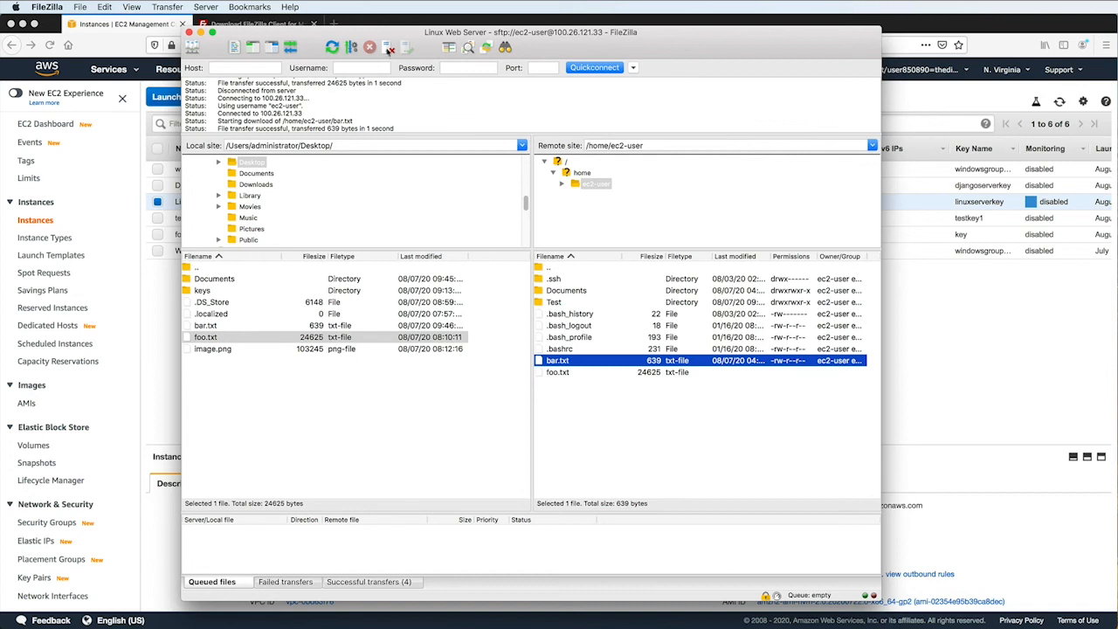
Disconnect from the EC2 server and reopen the Site Manager
{"action": "left_click", "coordinate": [370, 45]}
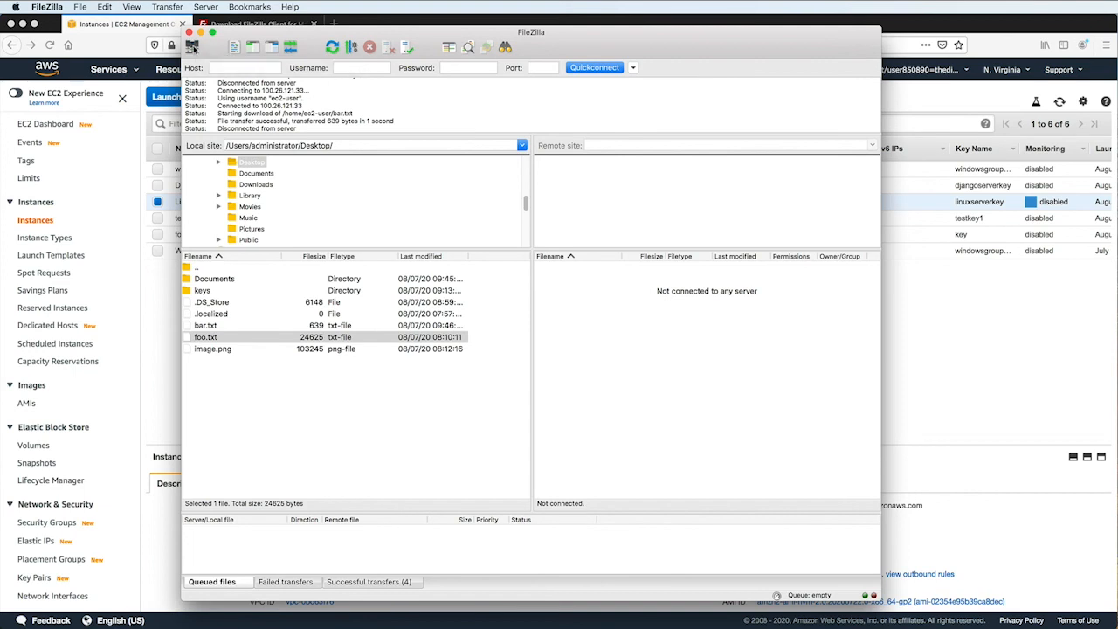
{"action": "left_click", "coordinate": [192, 46]}
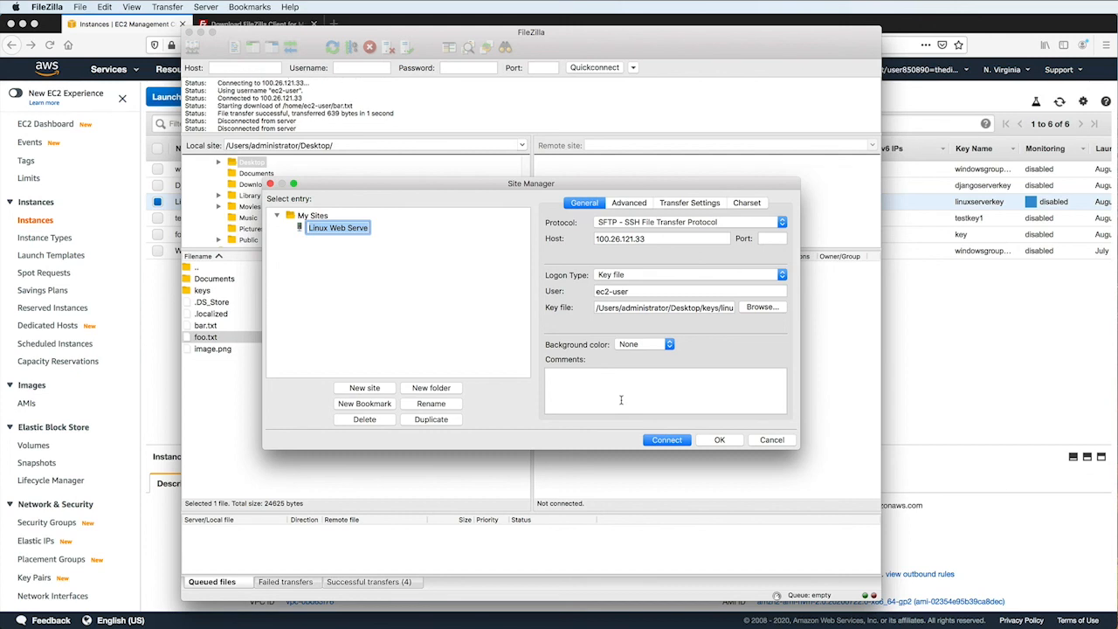
{"action": "mouse_move", "coordinate": [629, 395]}
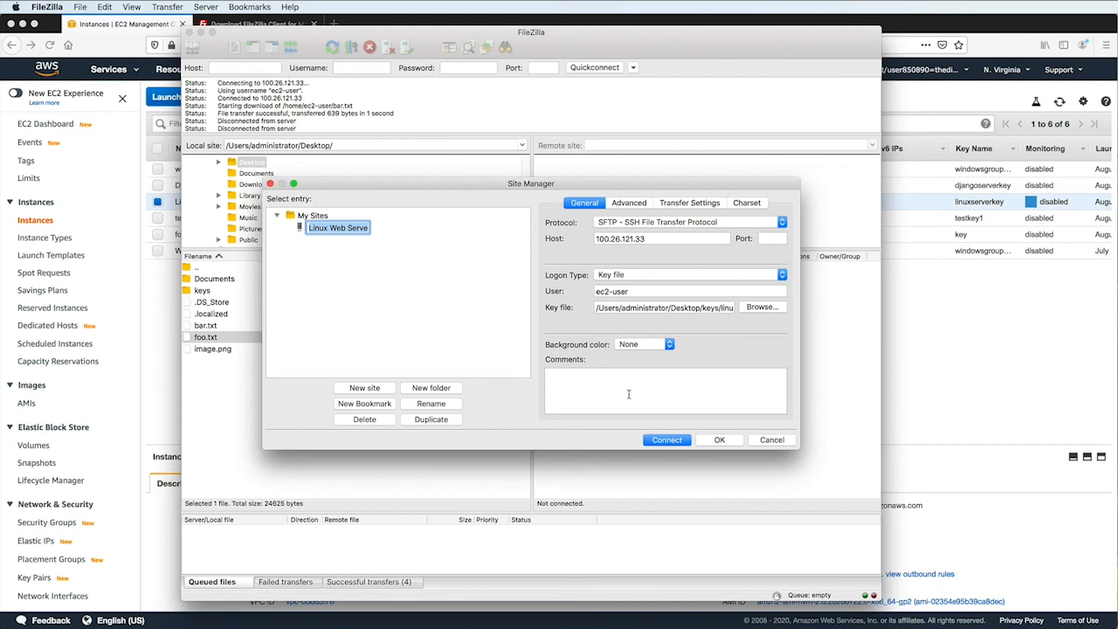